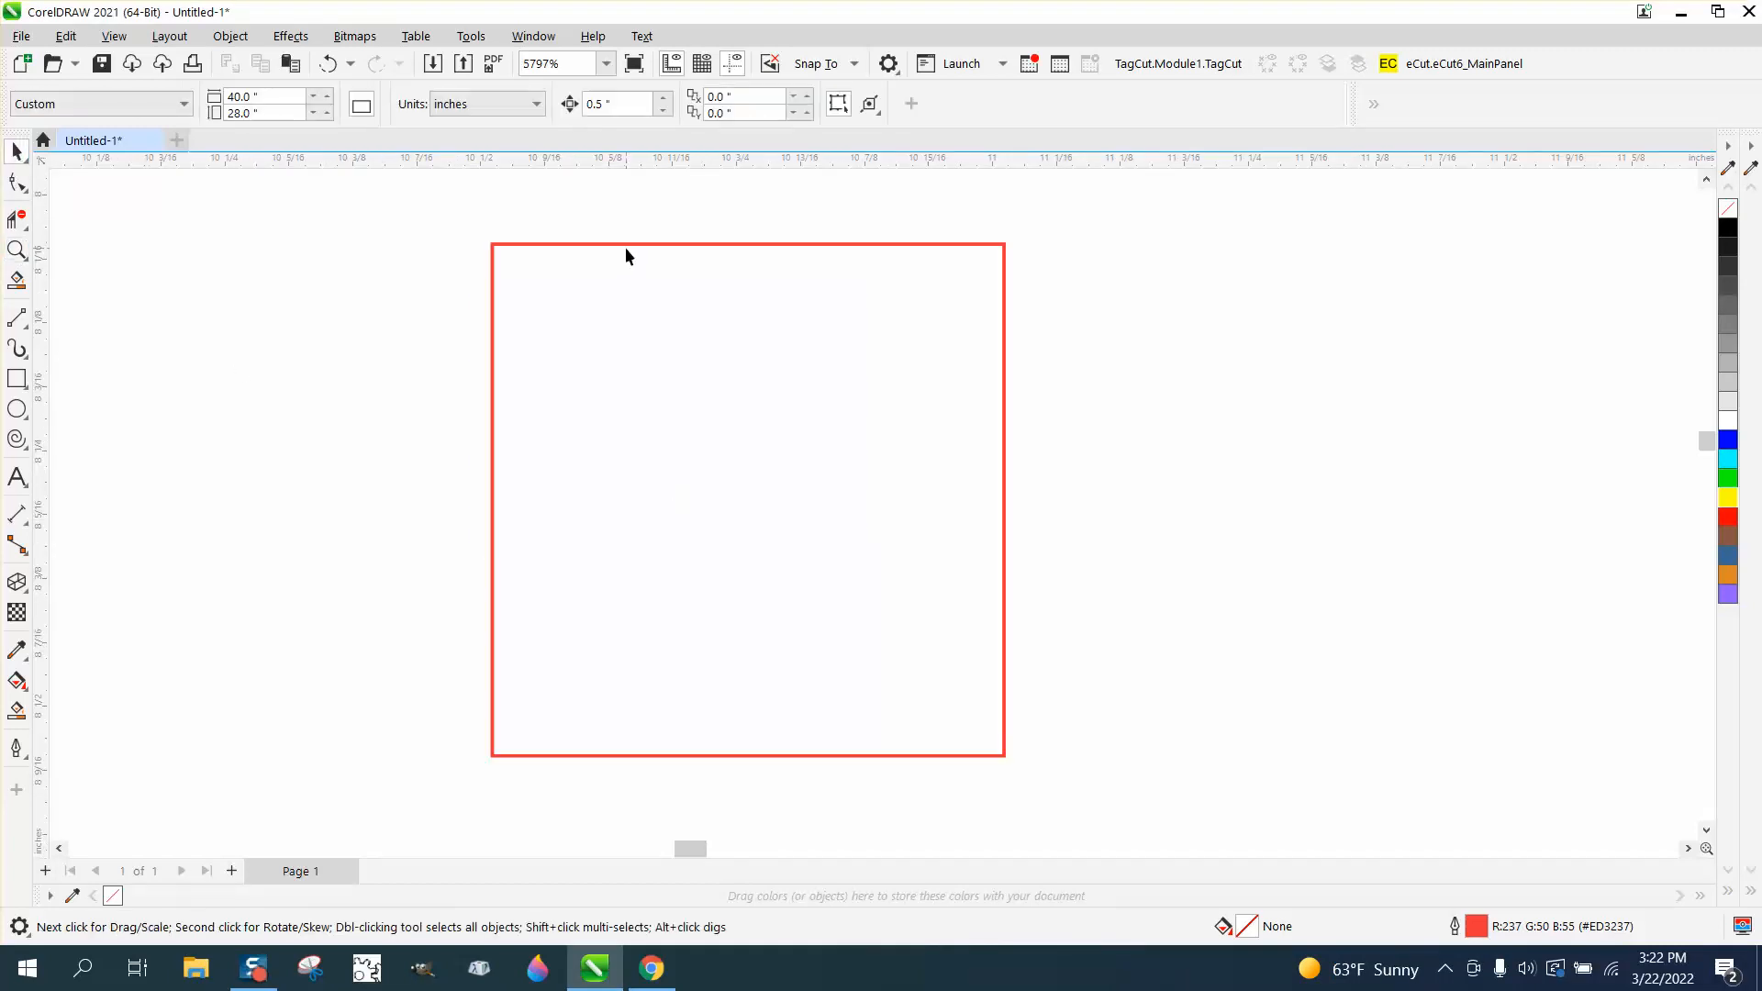
- Select the red square and check its width and height on the property bar
left_click(746, 499)
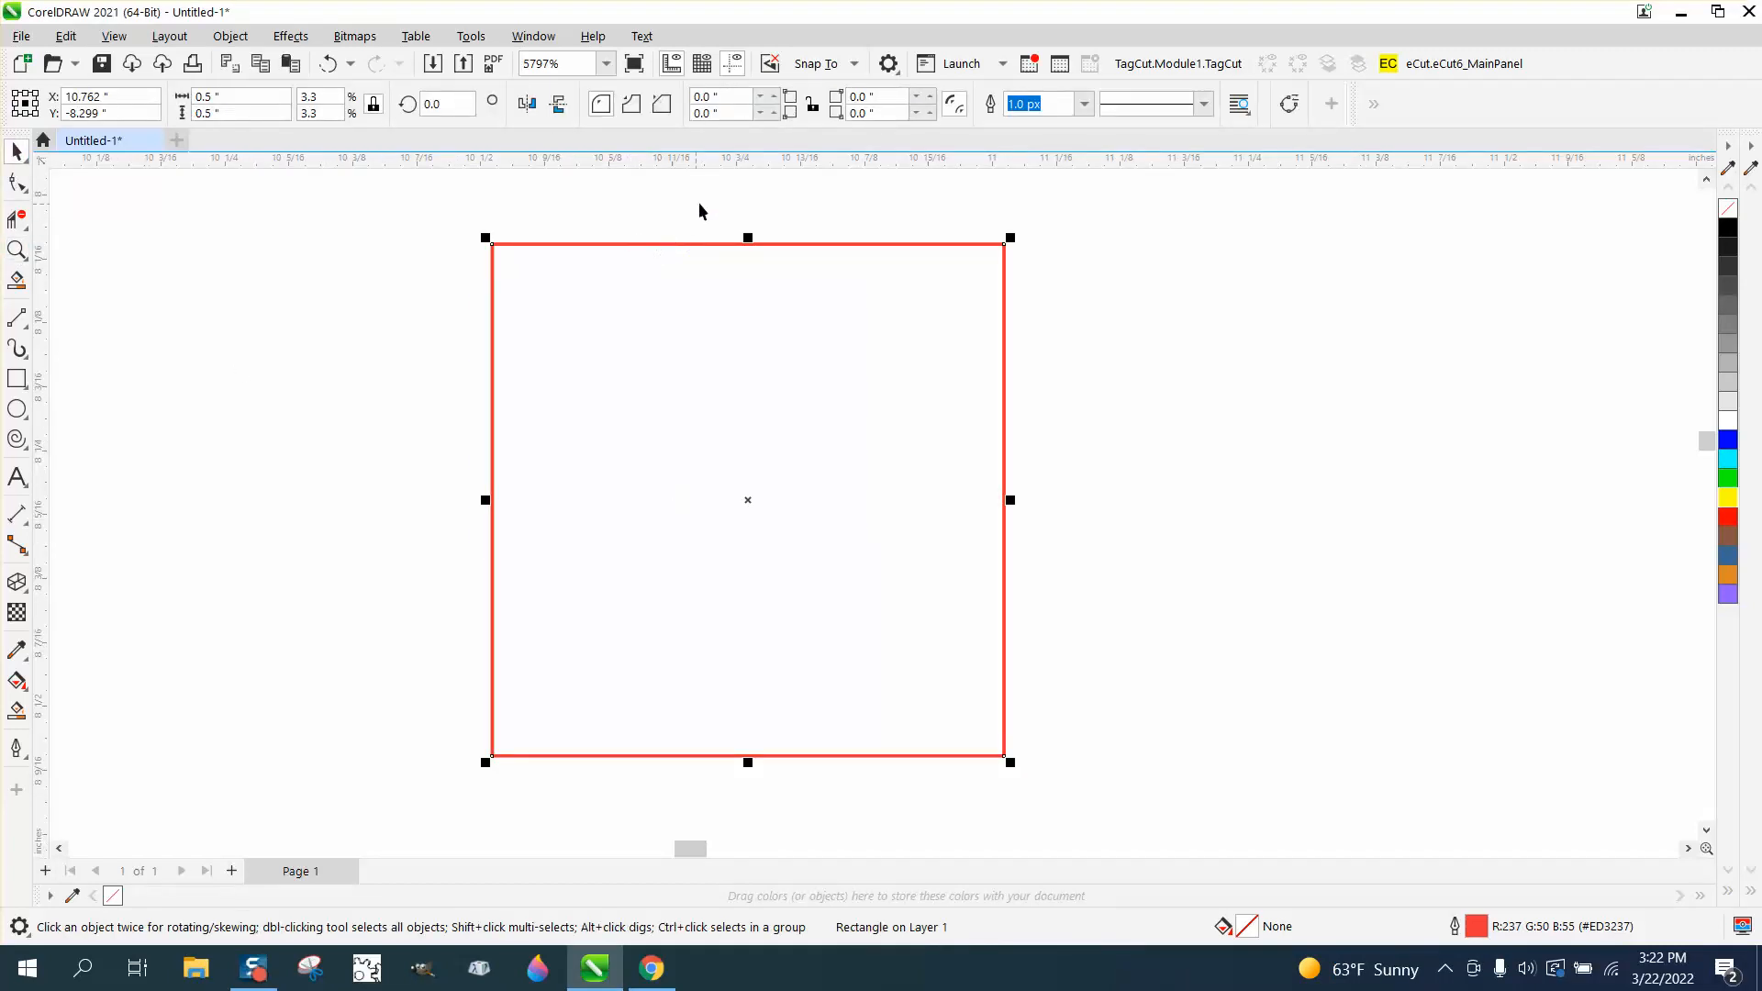
mouse_move(626, 206)
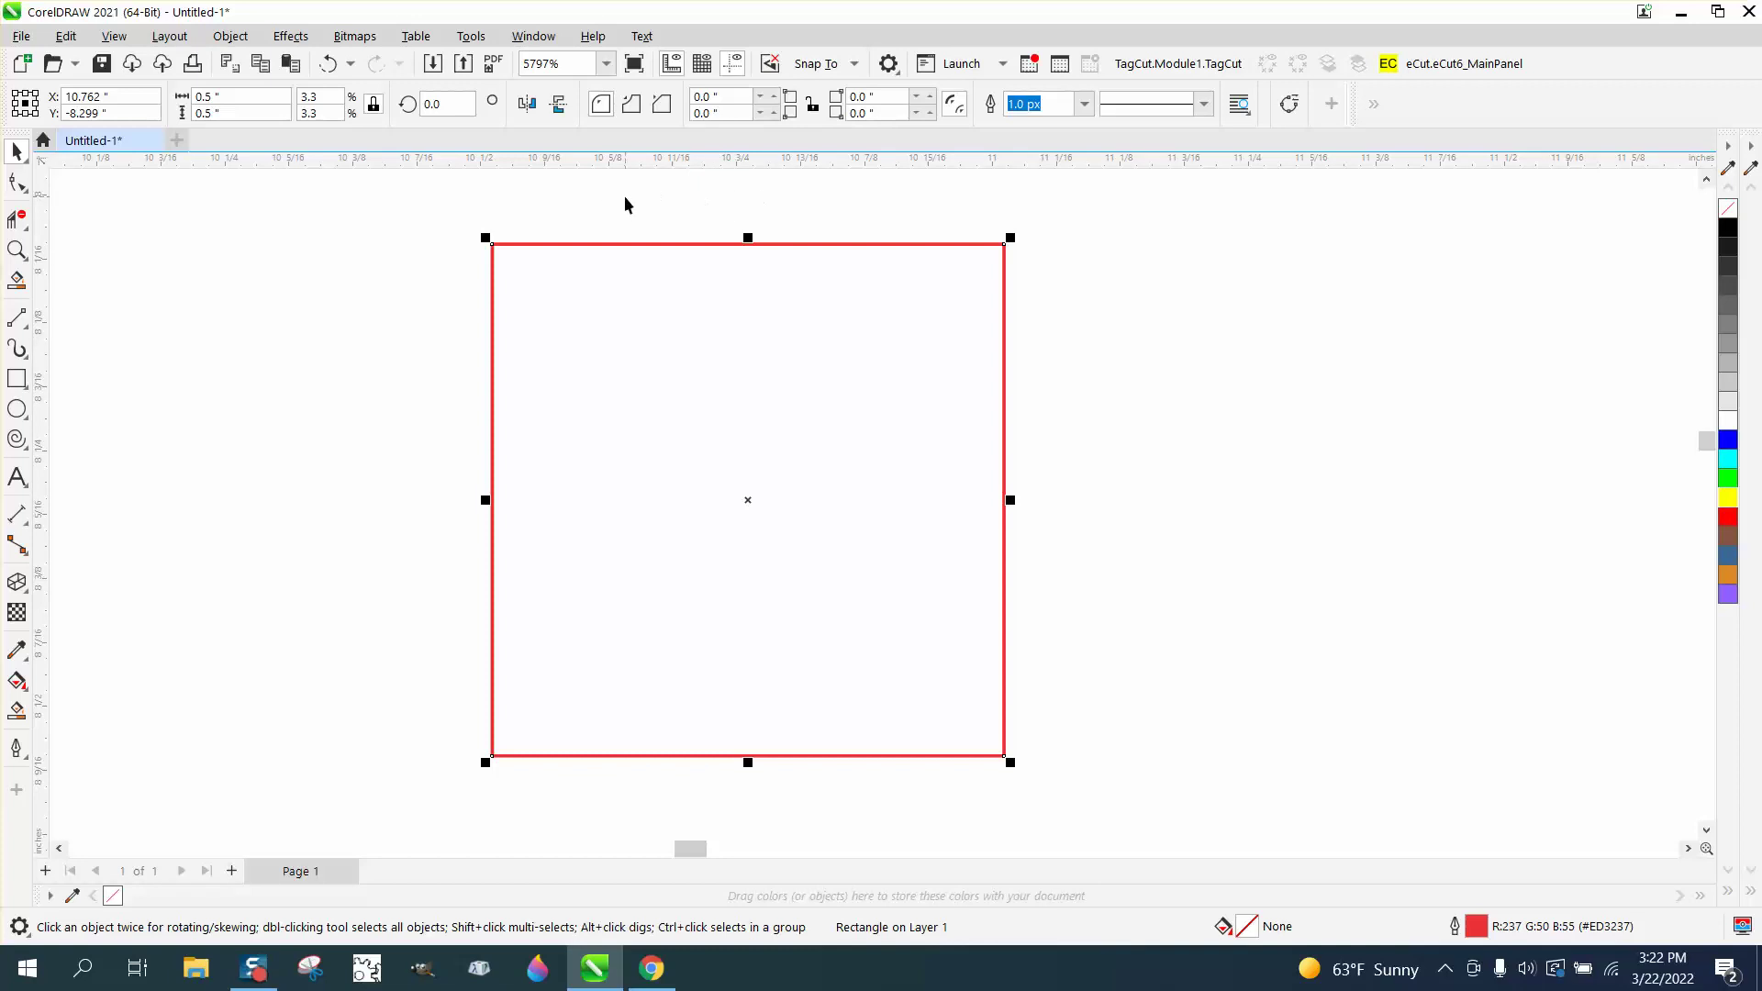
mouse_move(638, 244)
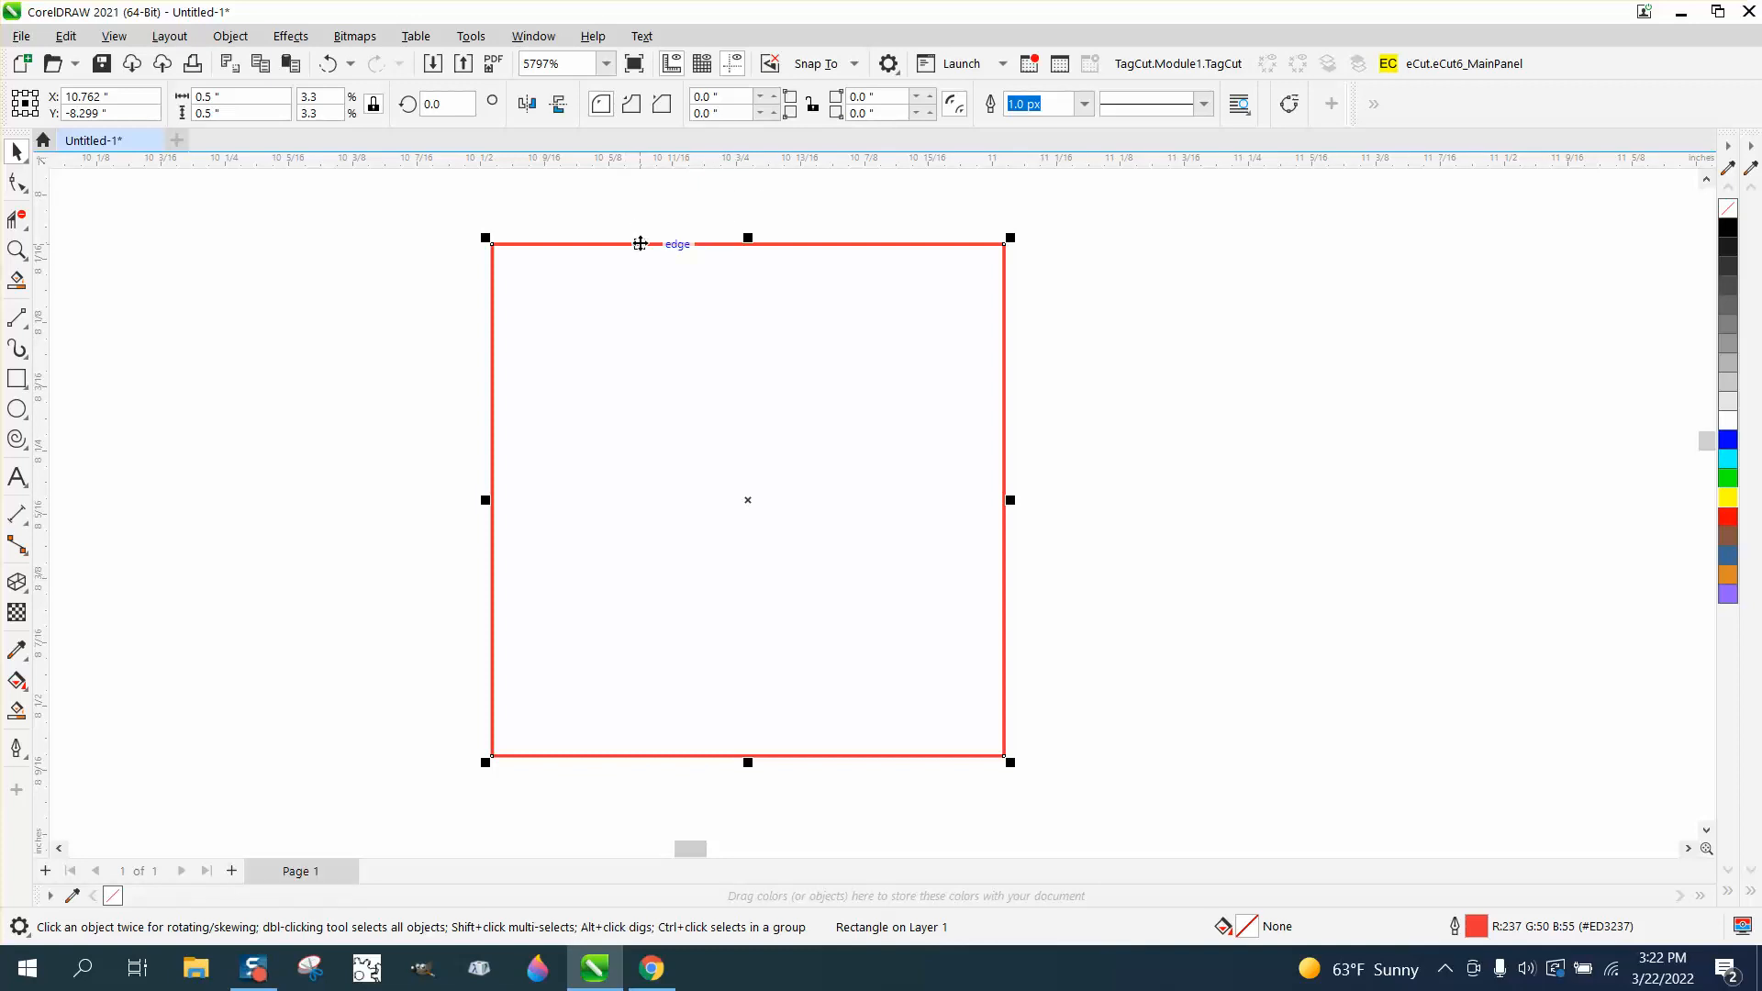
left_click(673, 244)
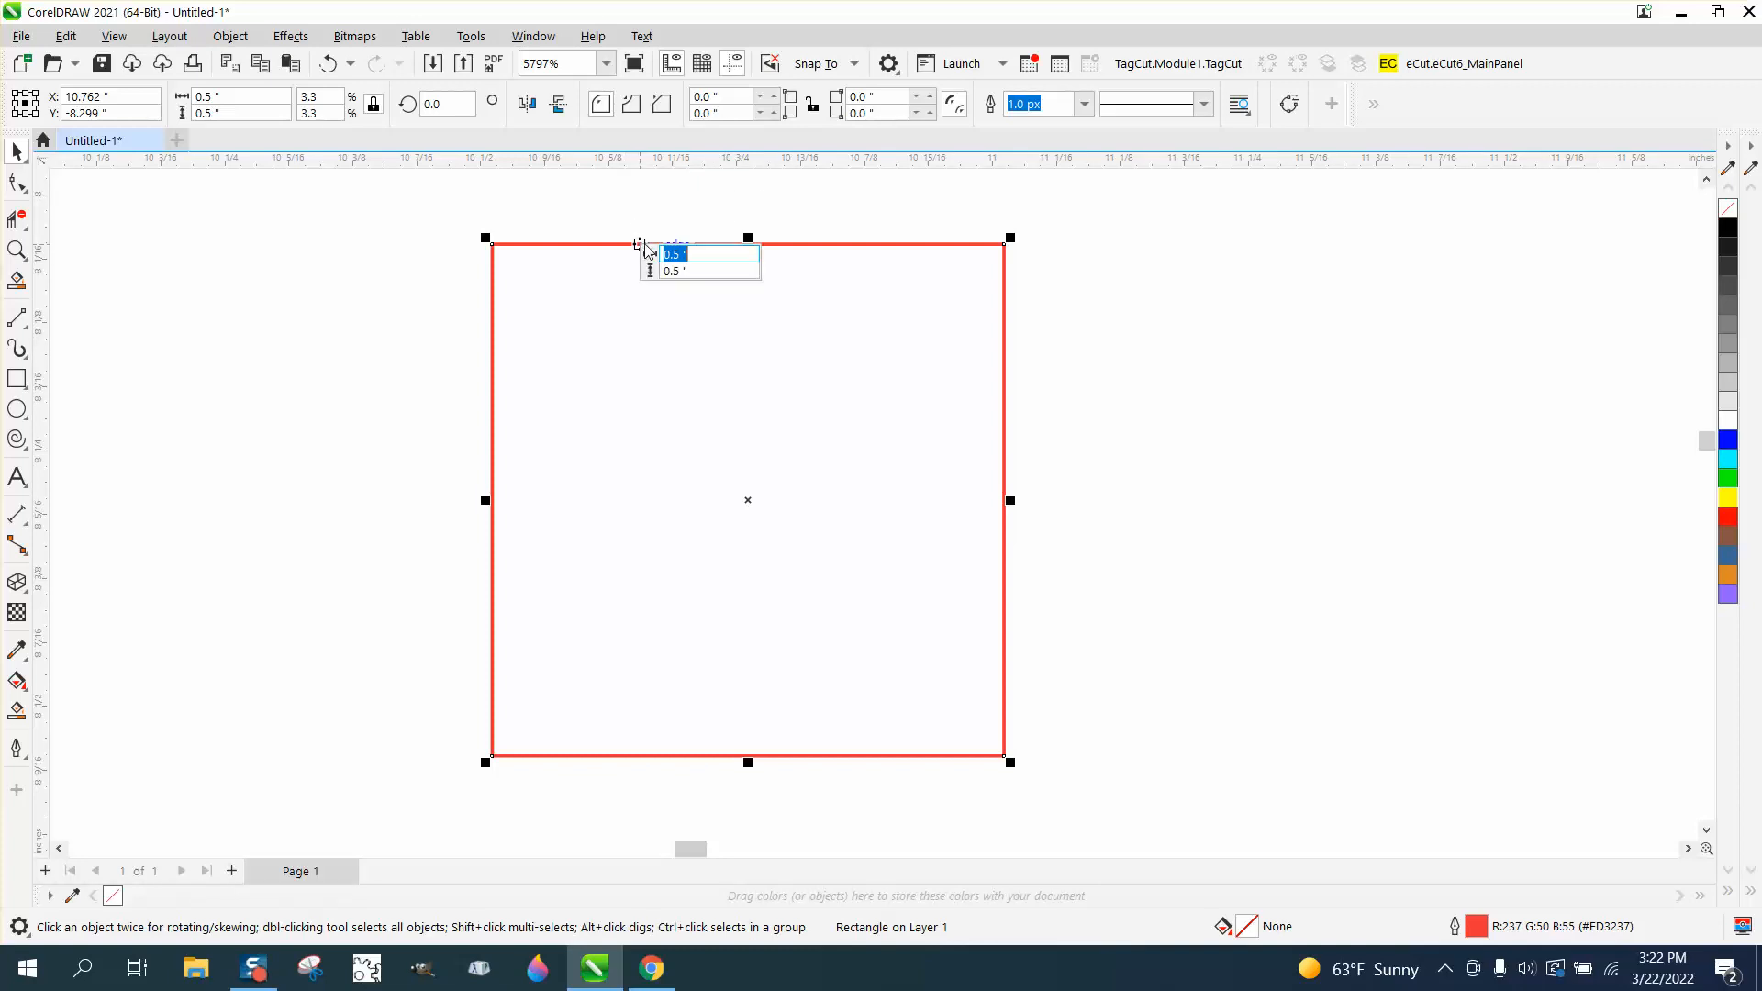
mouse_move(703, 253)
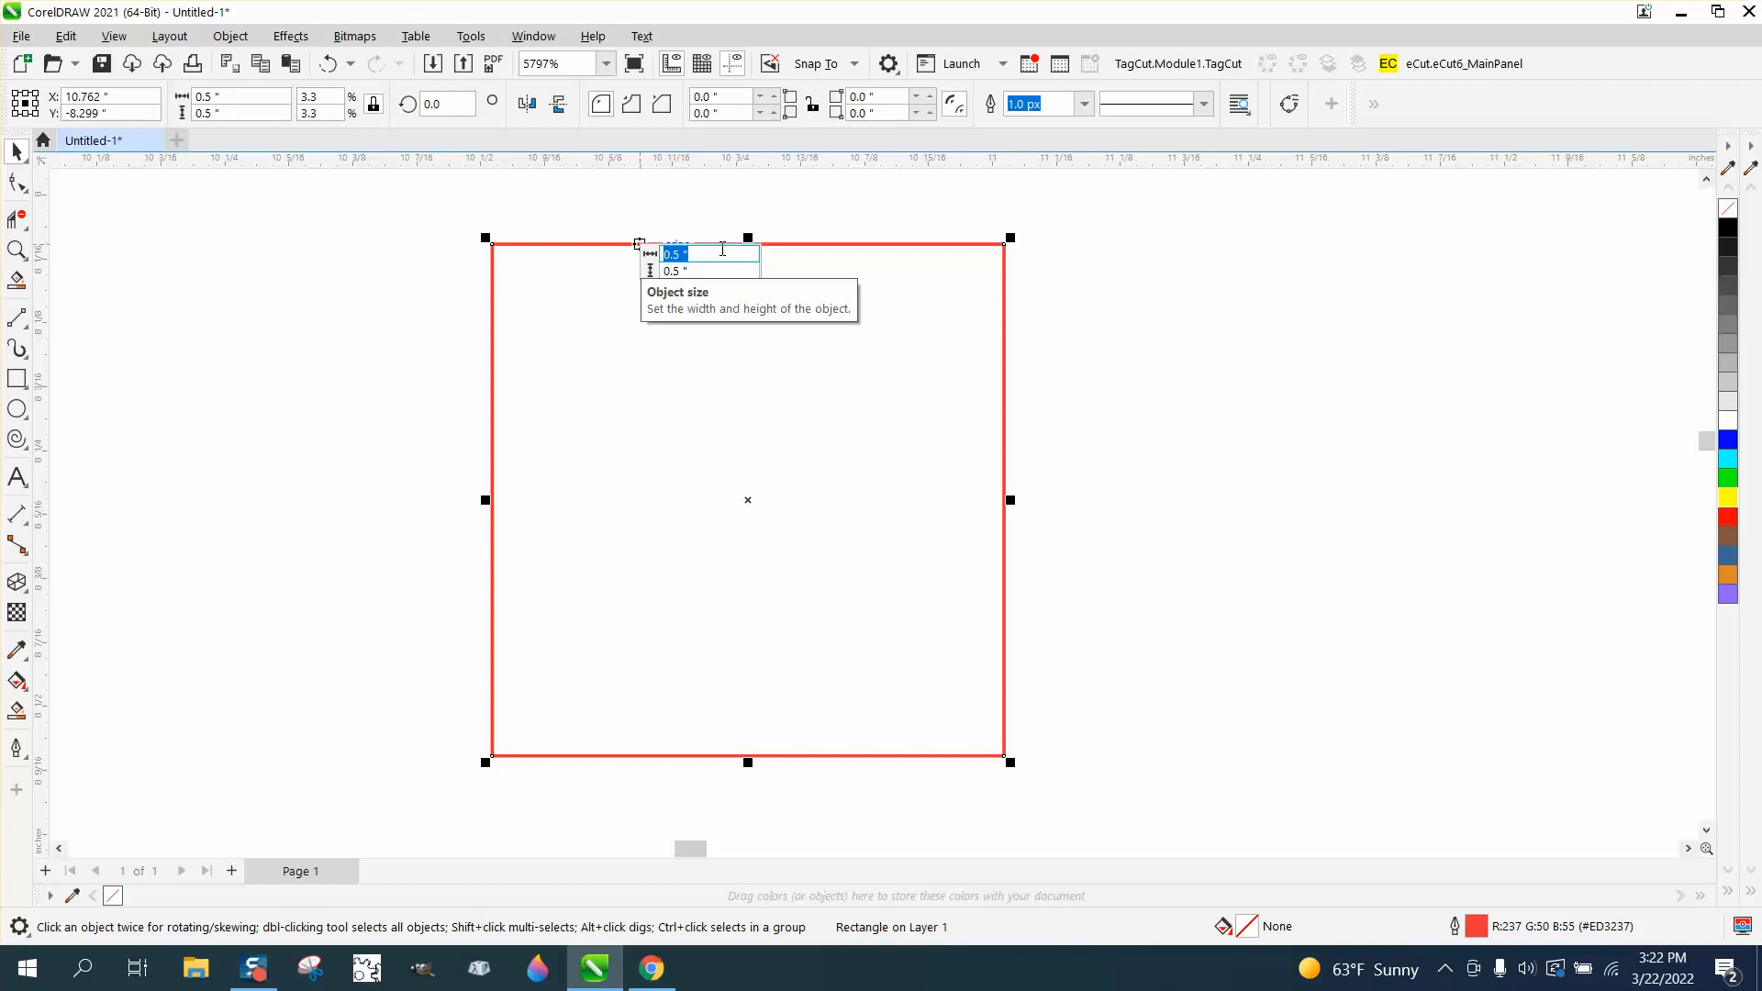
mouse_move(740, 209)
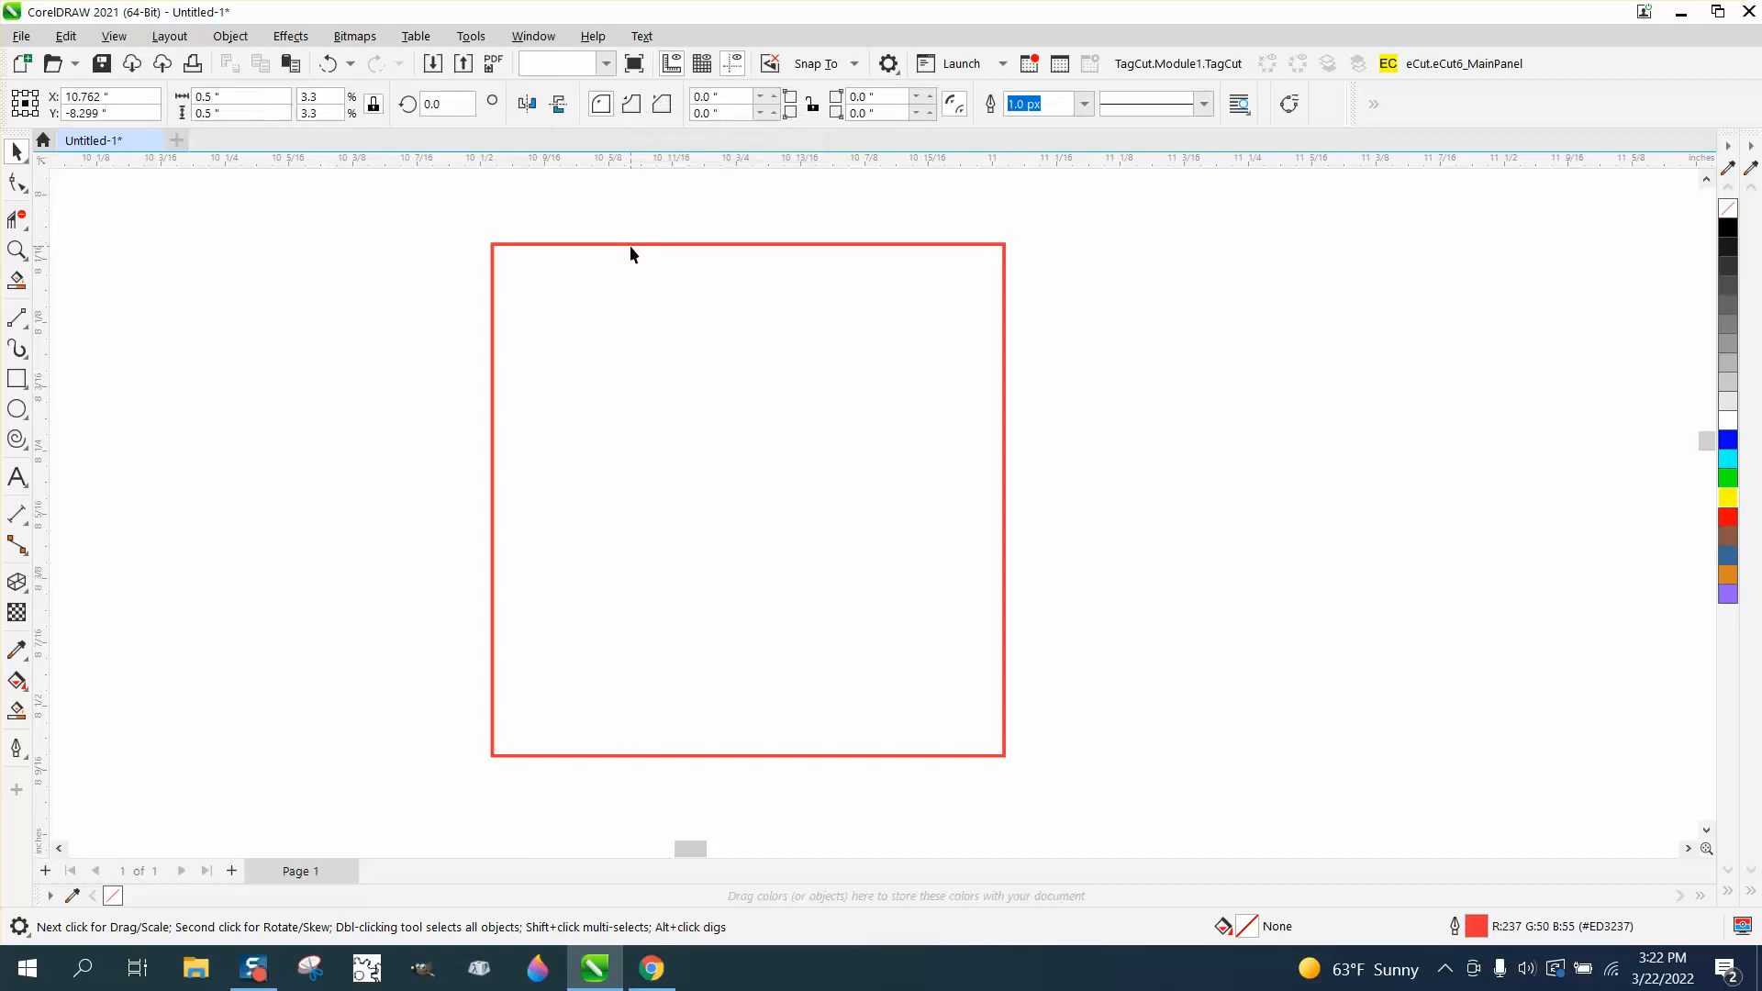
left_click(747, 499)
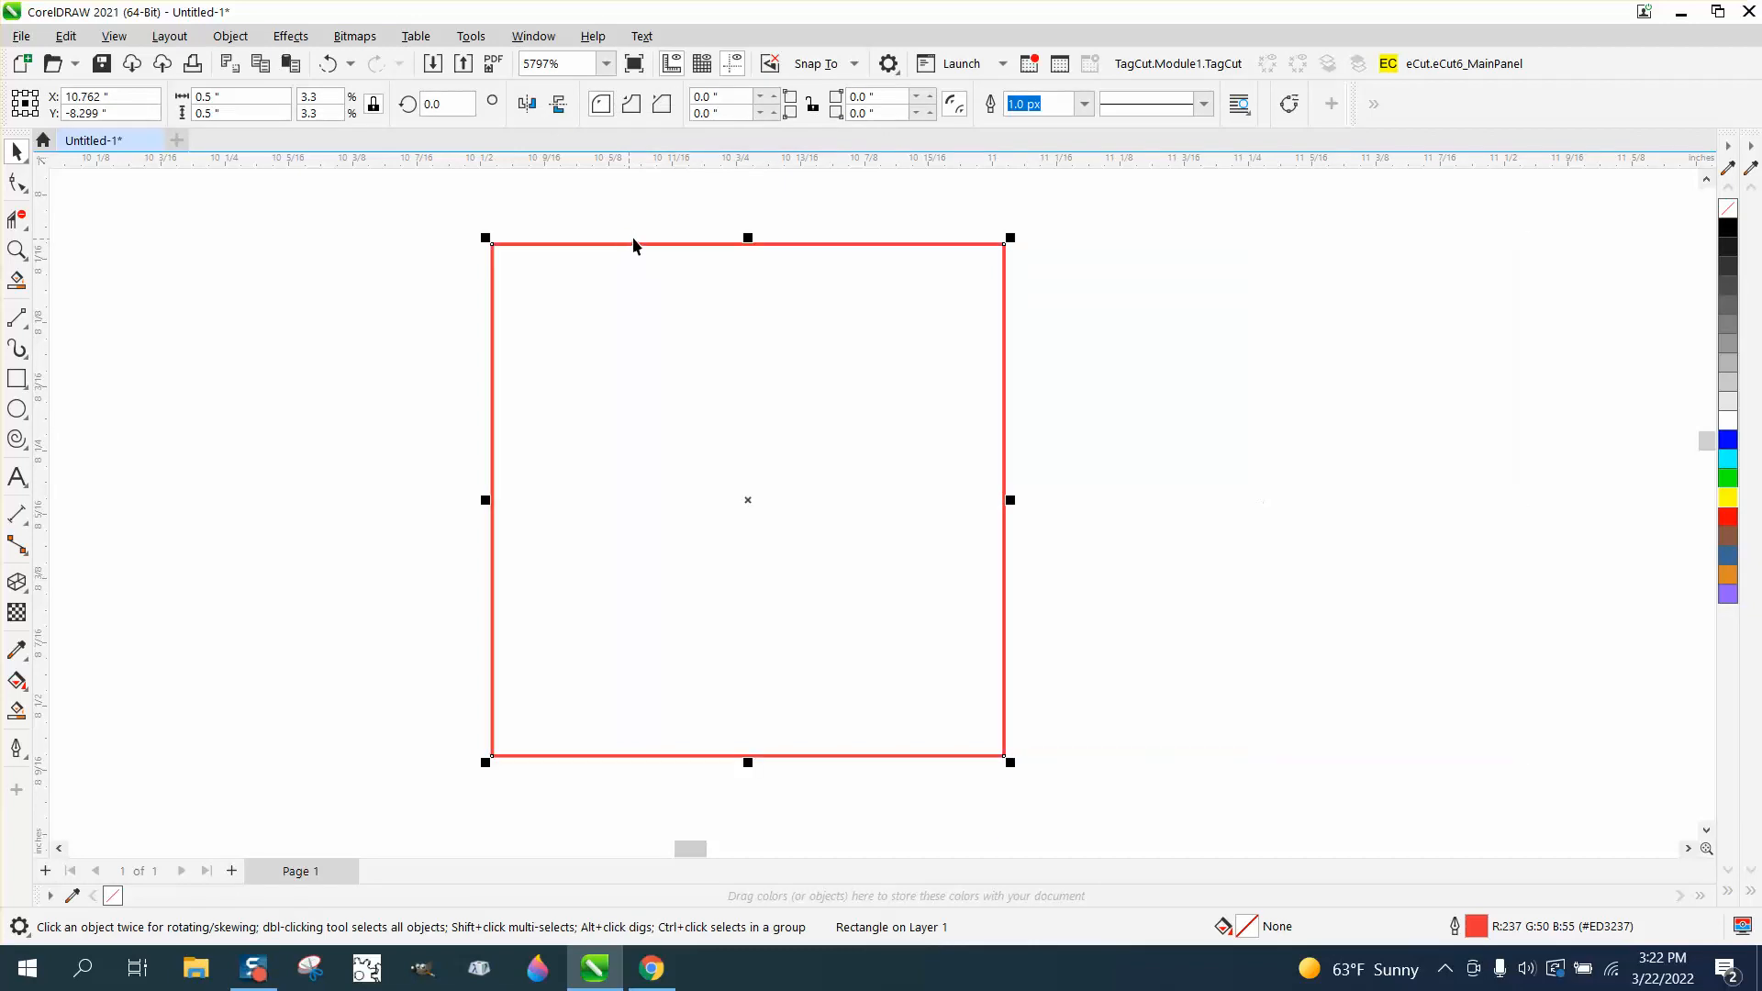
mouse_move(898, 207)
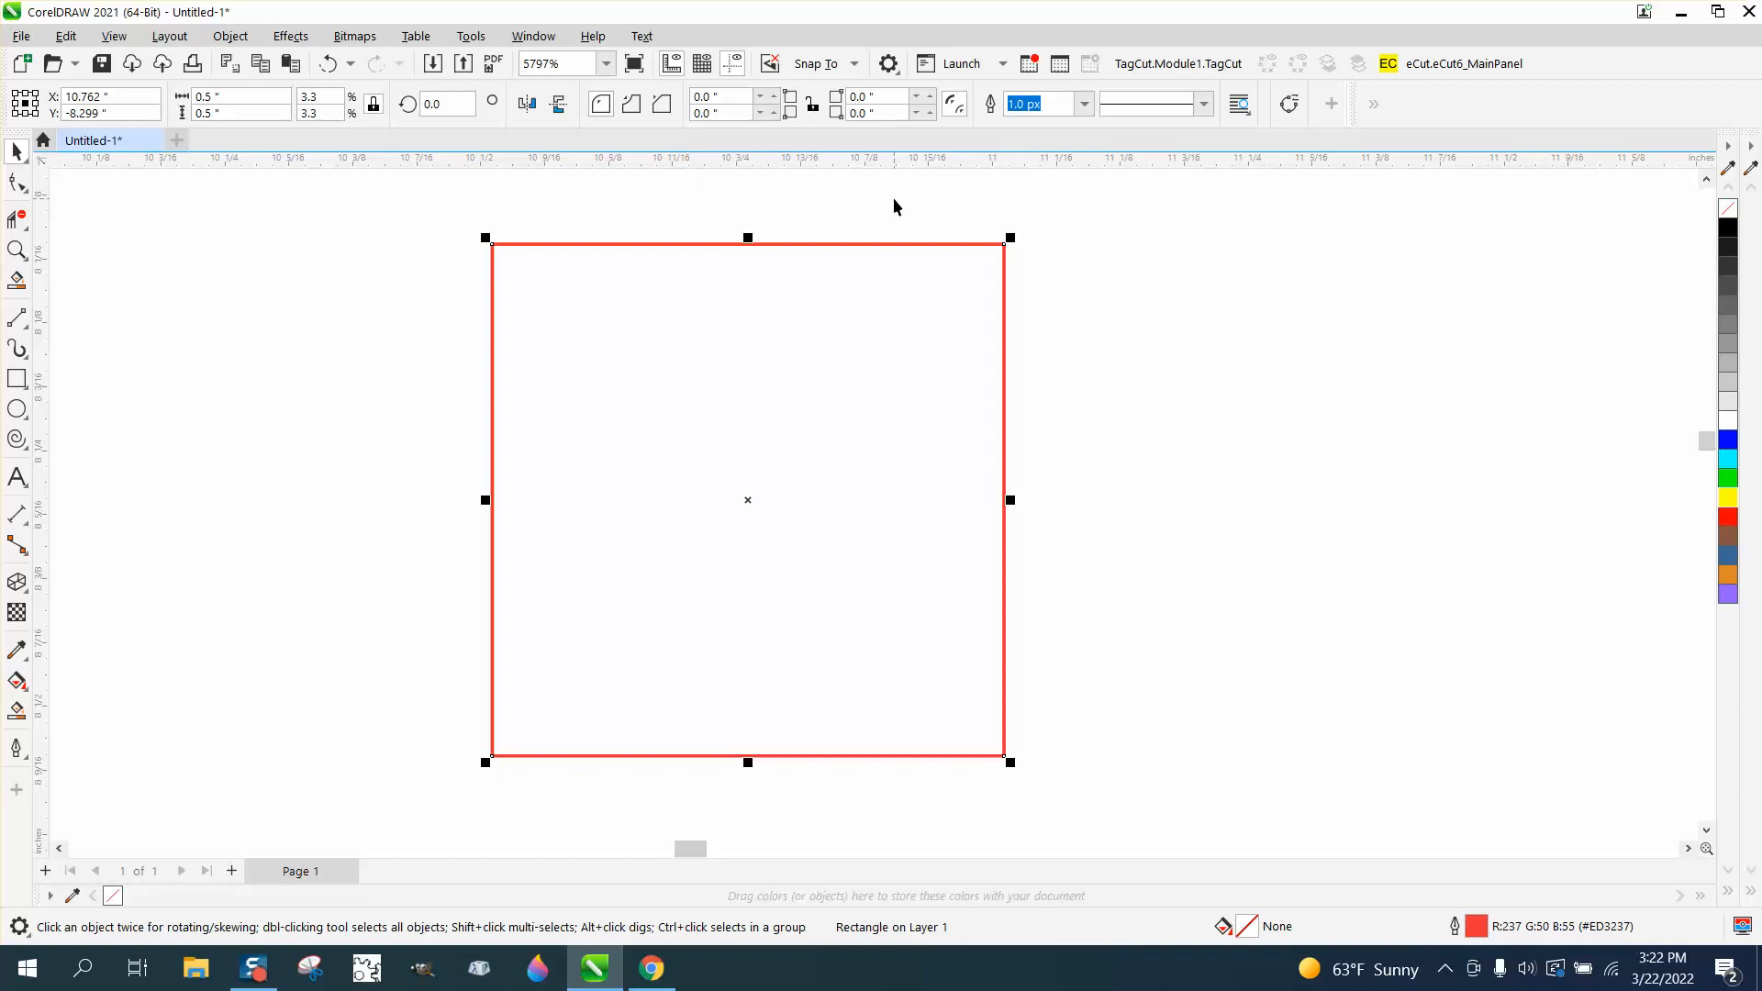
mouse_move(819, 251)
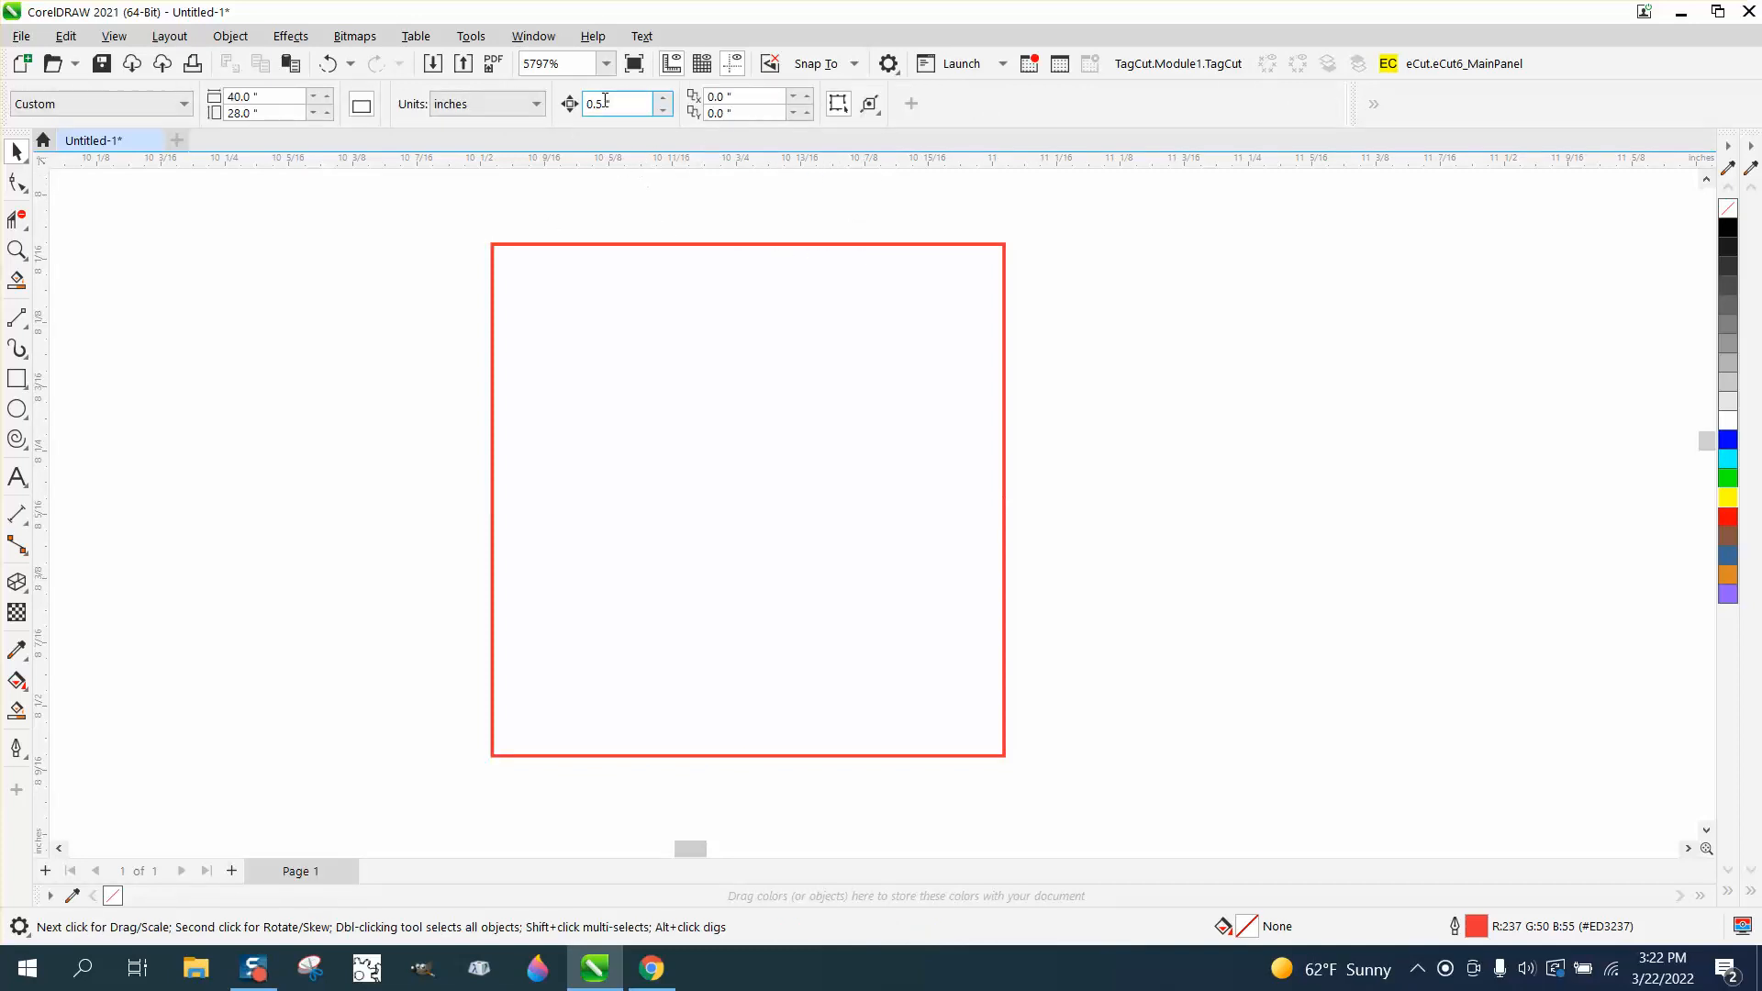
left_click(681, 244)
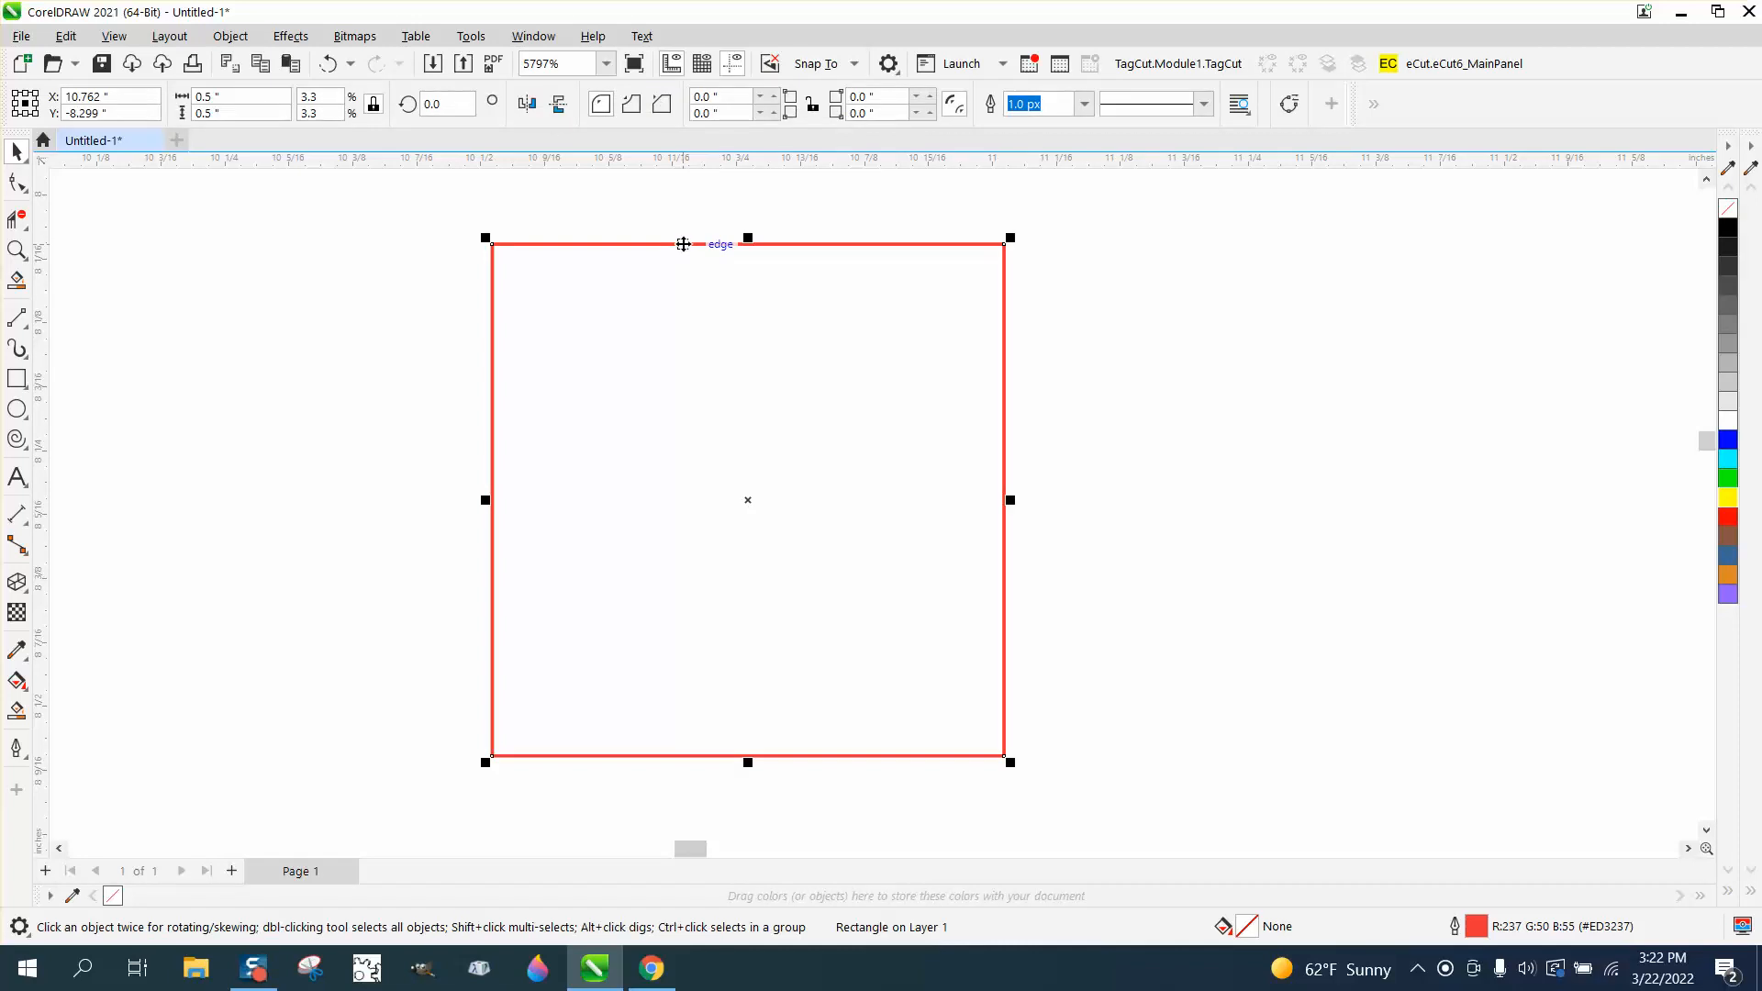
mouse_move(673, 240)
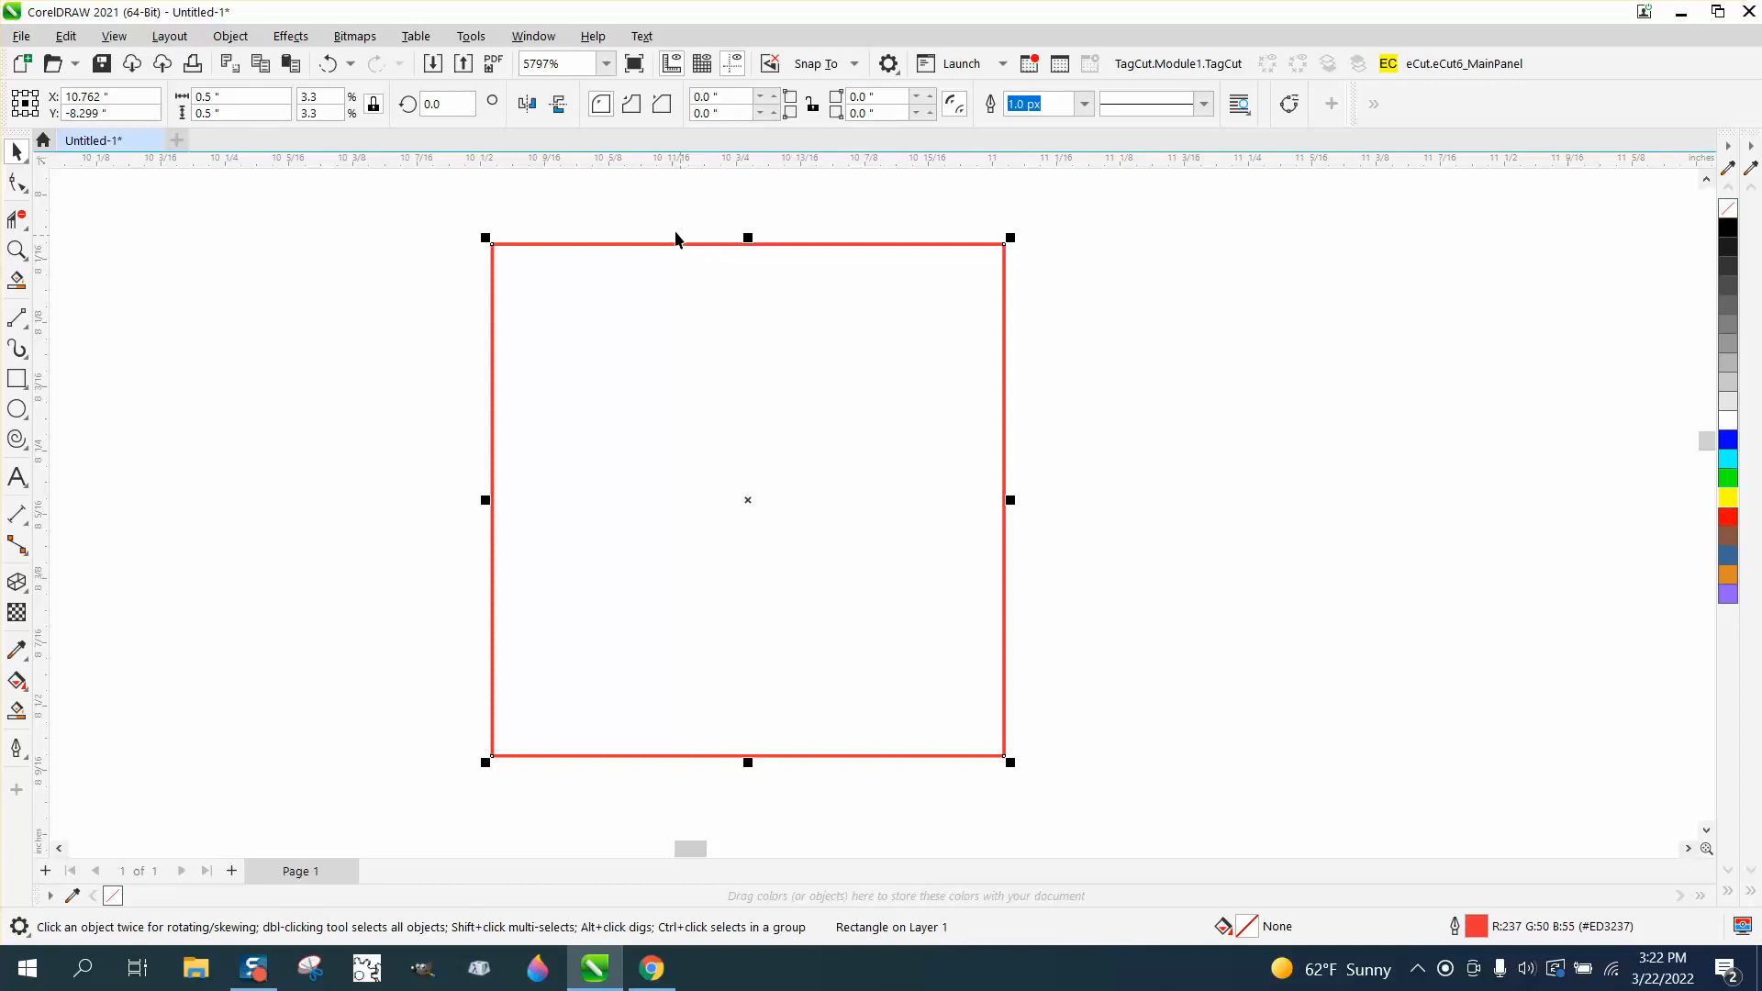
- In Options > Customization > Commands, search 'nud' to find the Nudge command
left_click(472, 37)
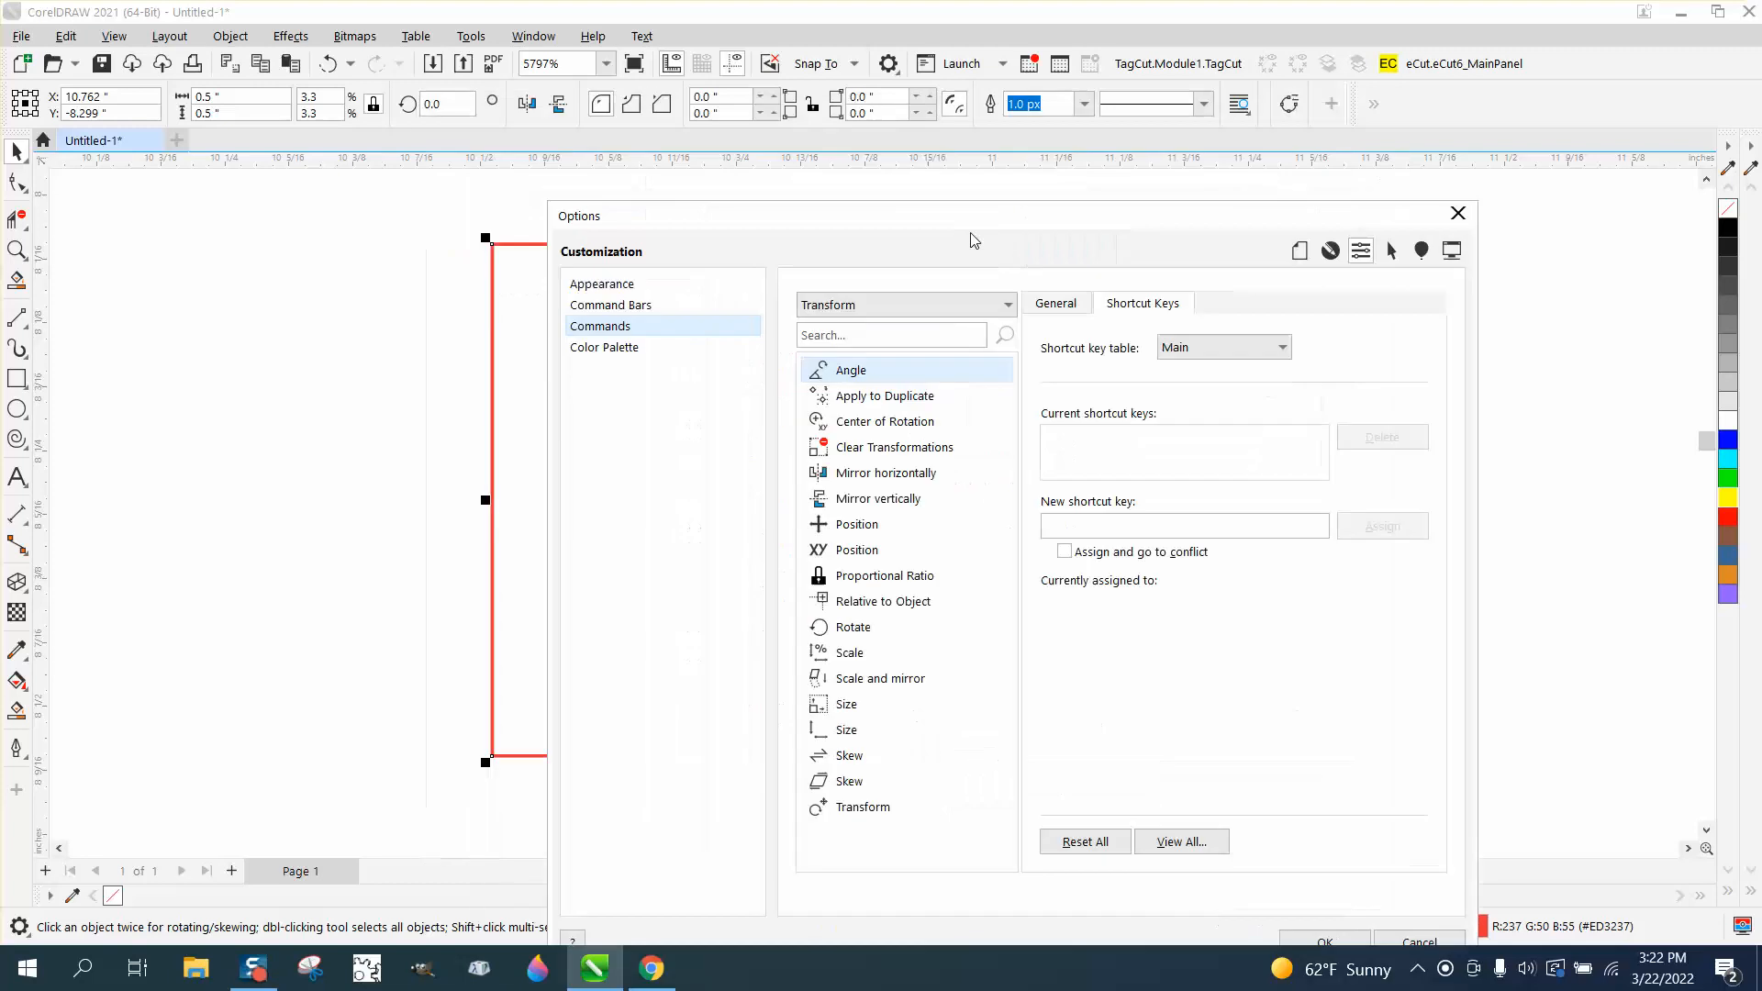
left_click_drag(972, 215, 973, 238)
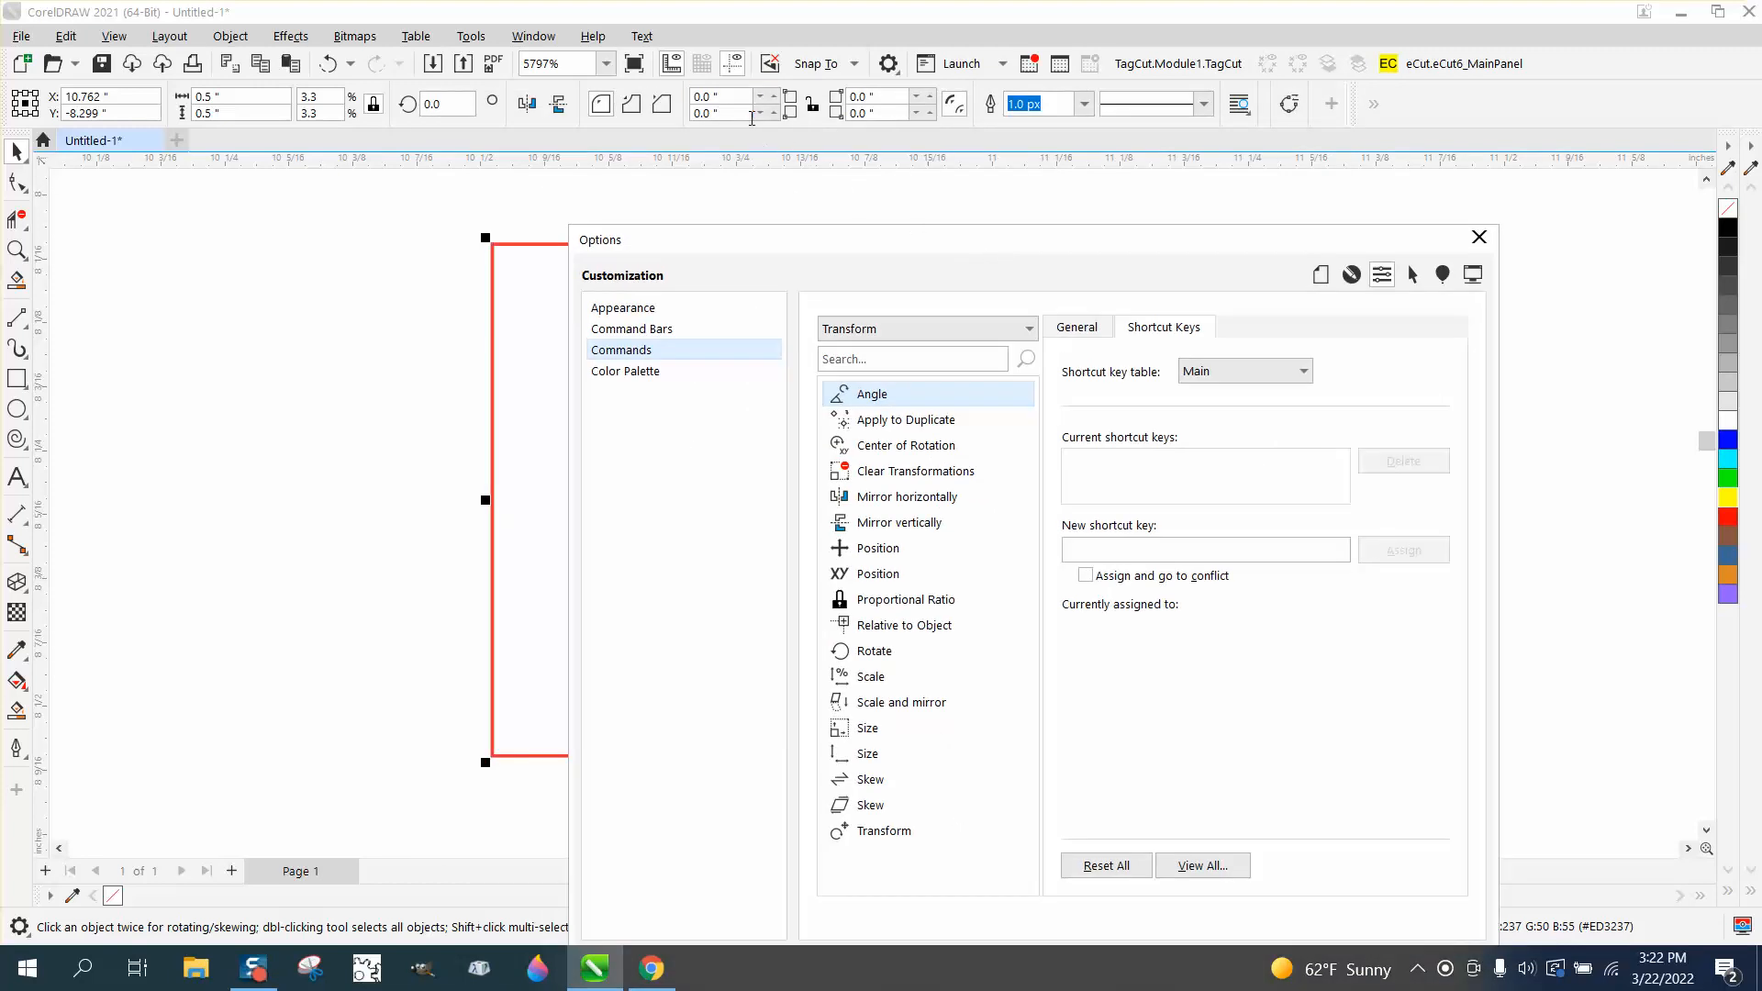
left_click(910, 358)
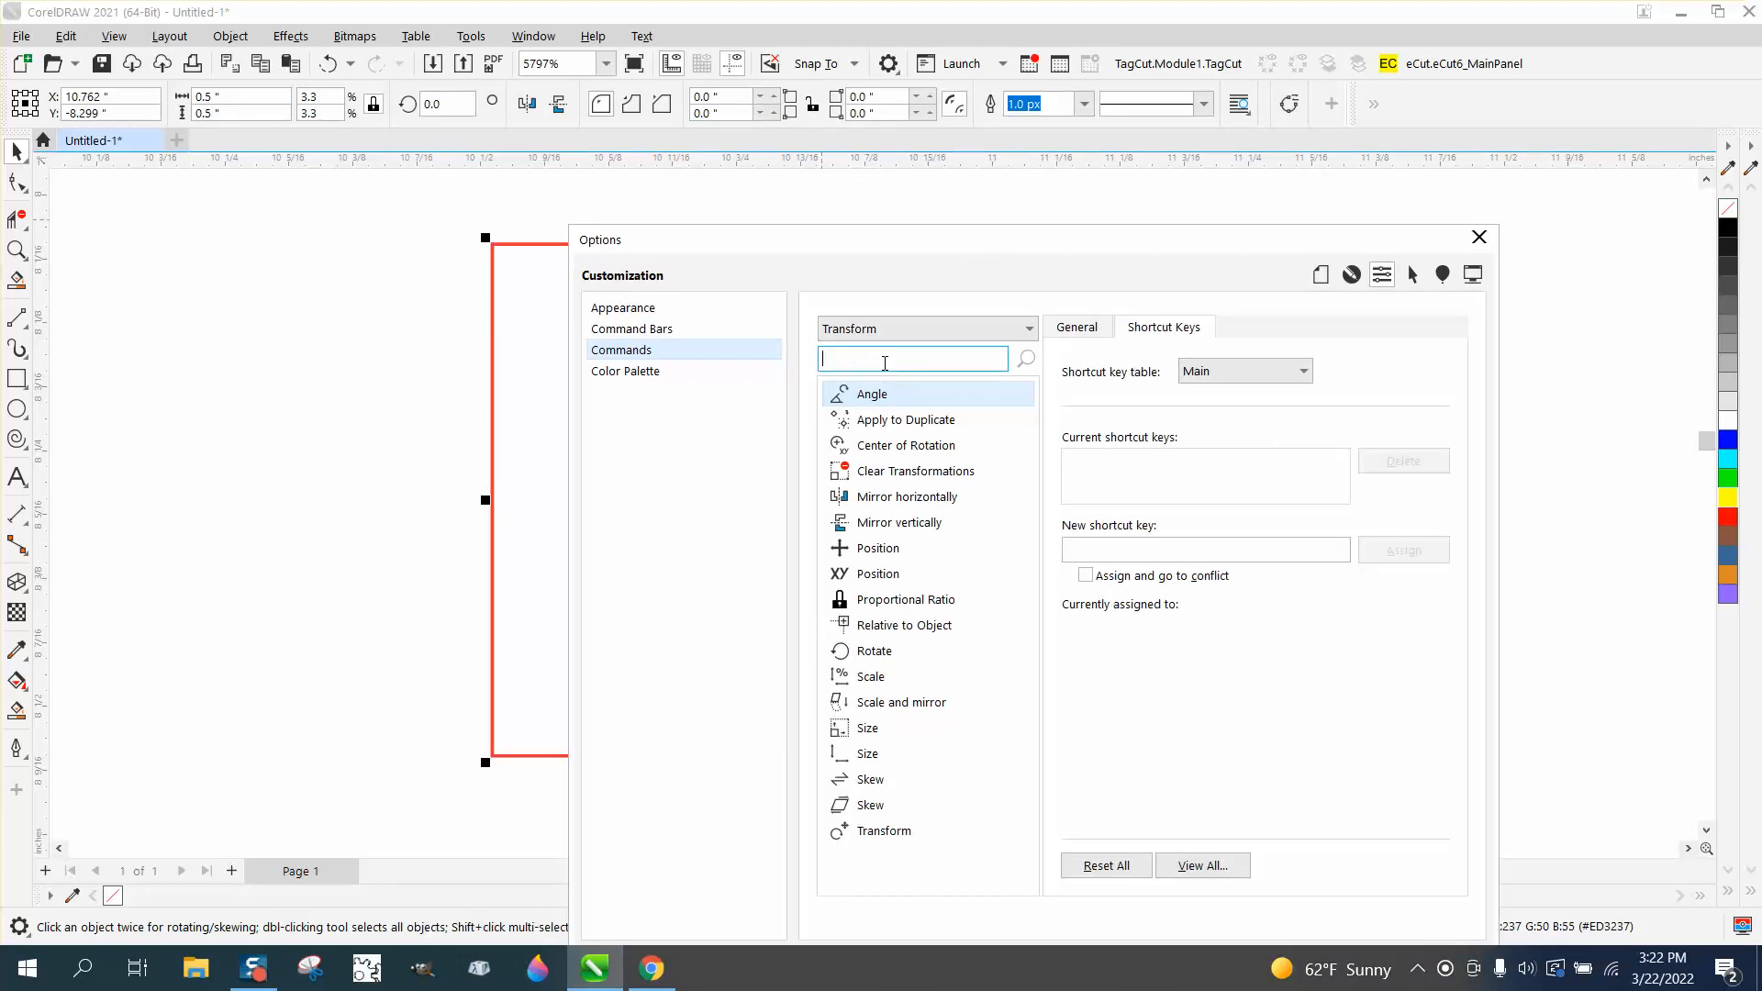
type("nu")
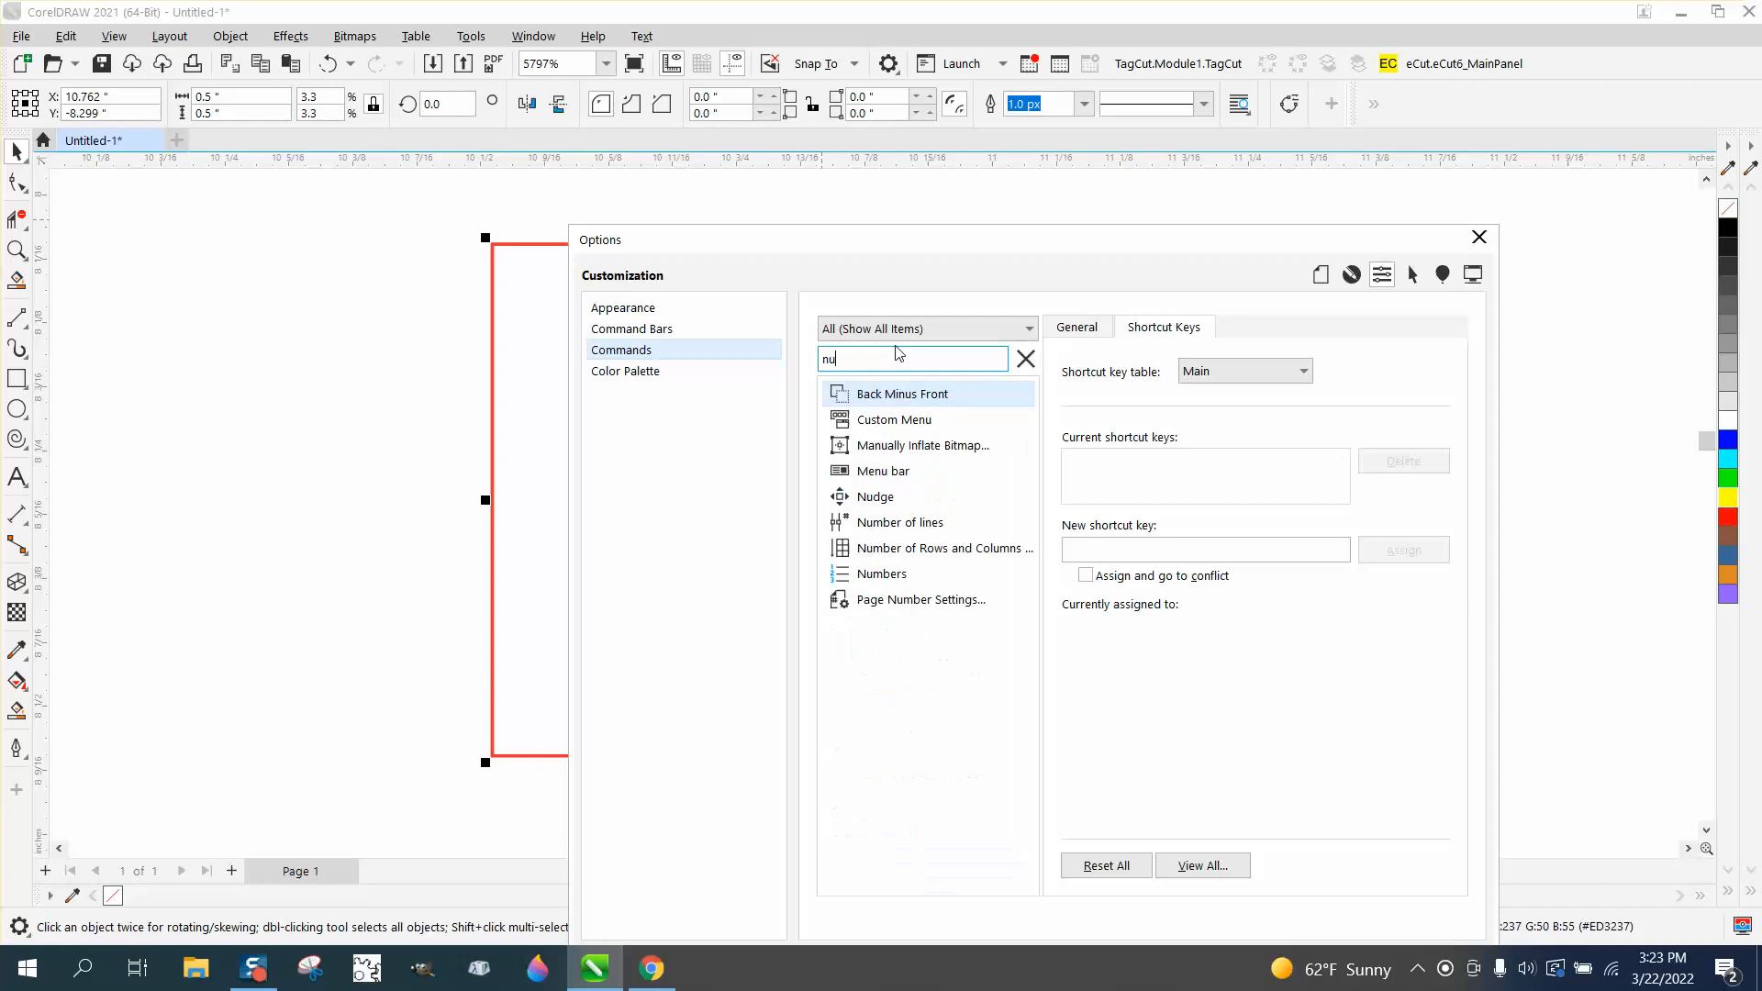
type("d")
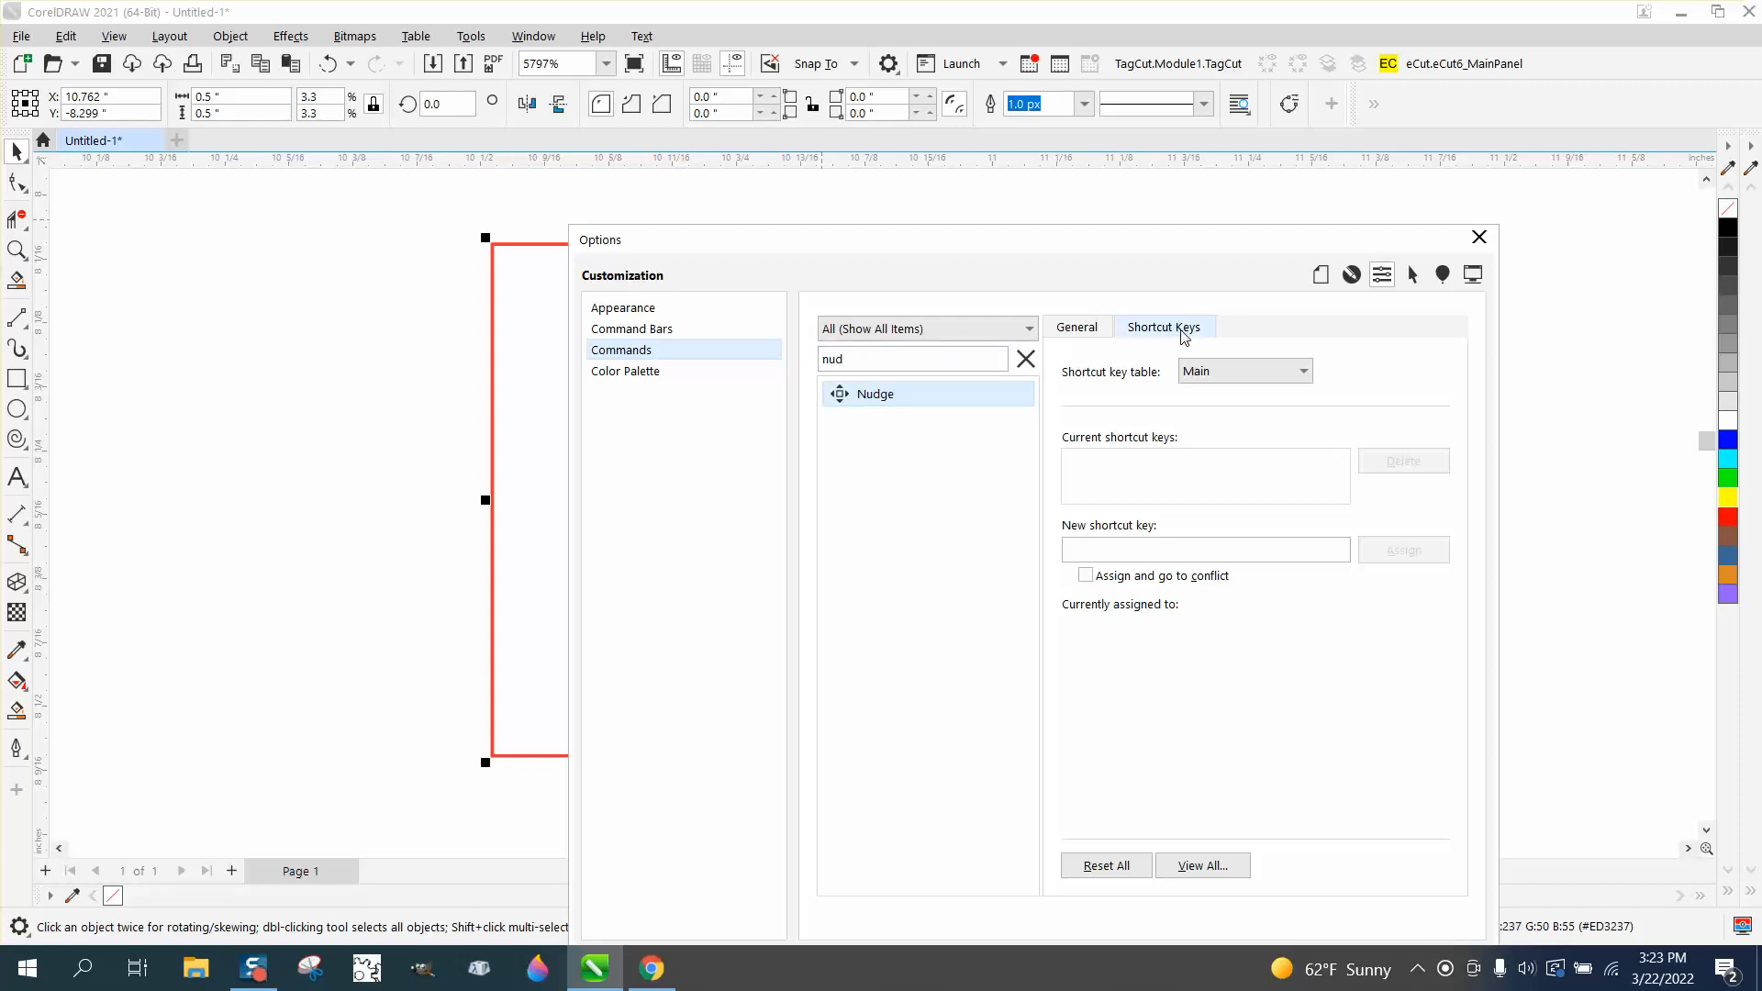
- Assign Esc as the new shortcut key for Nudge and confirm the options
left_click(1204, 549)
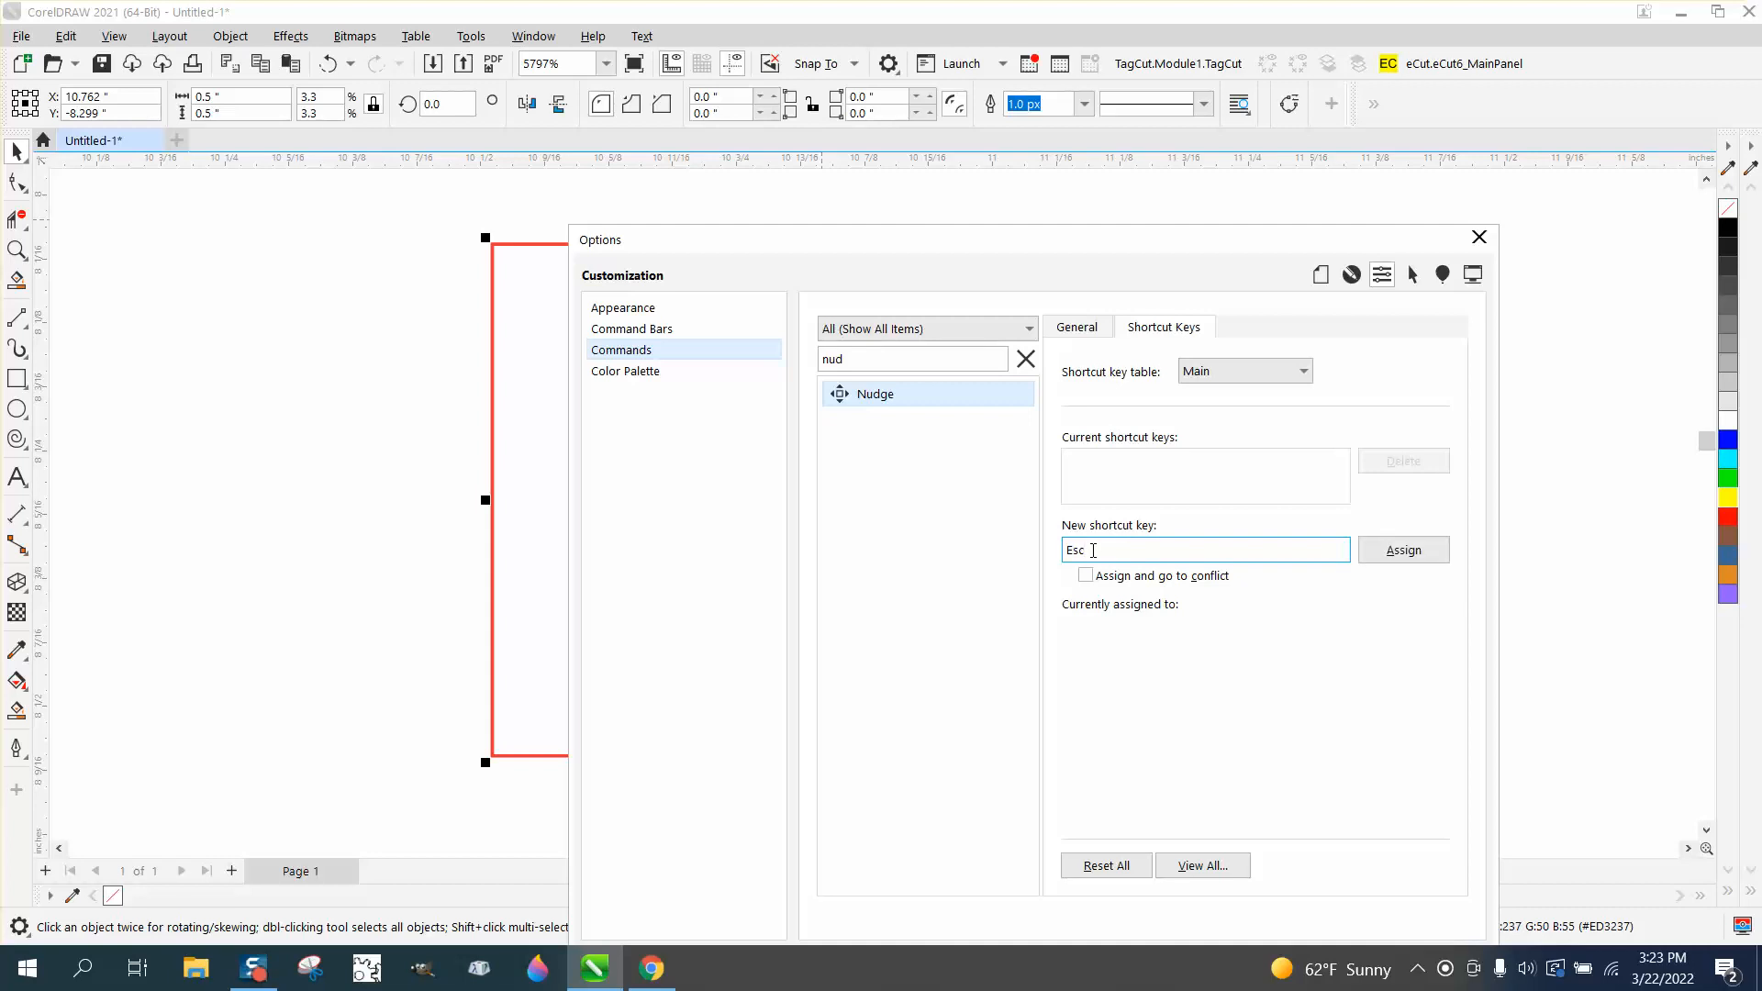
left_click(1401, 549)
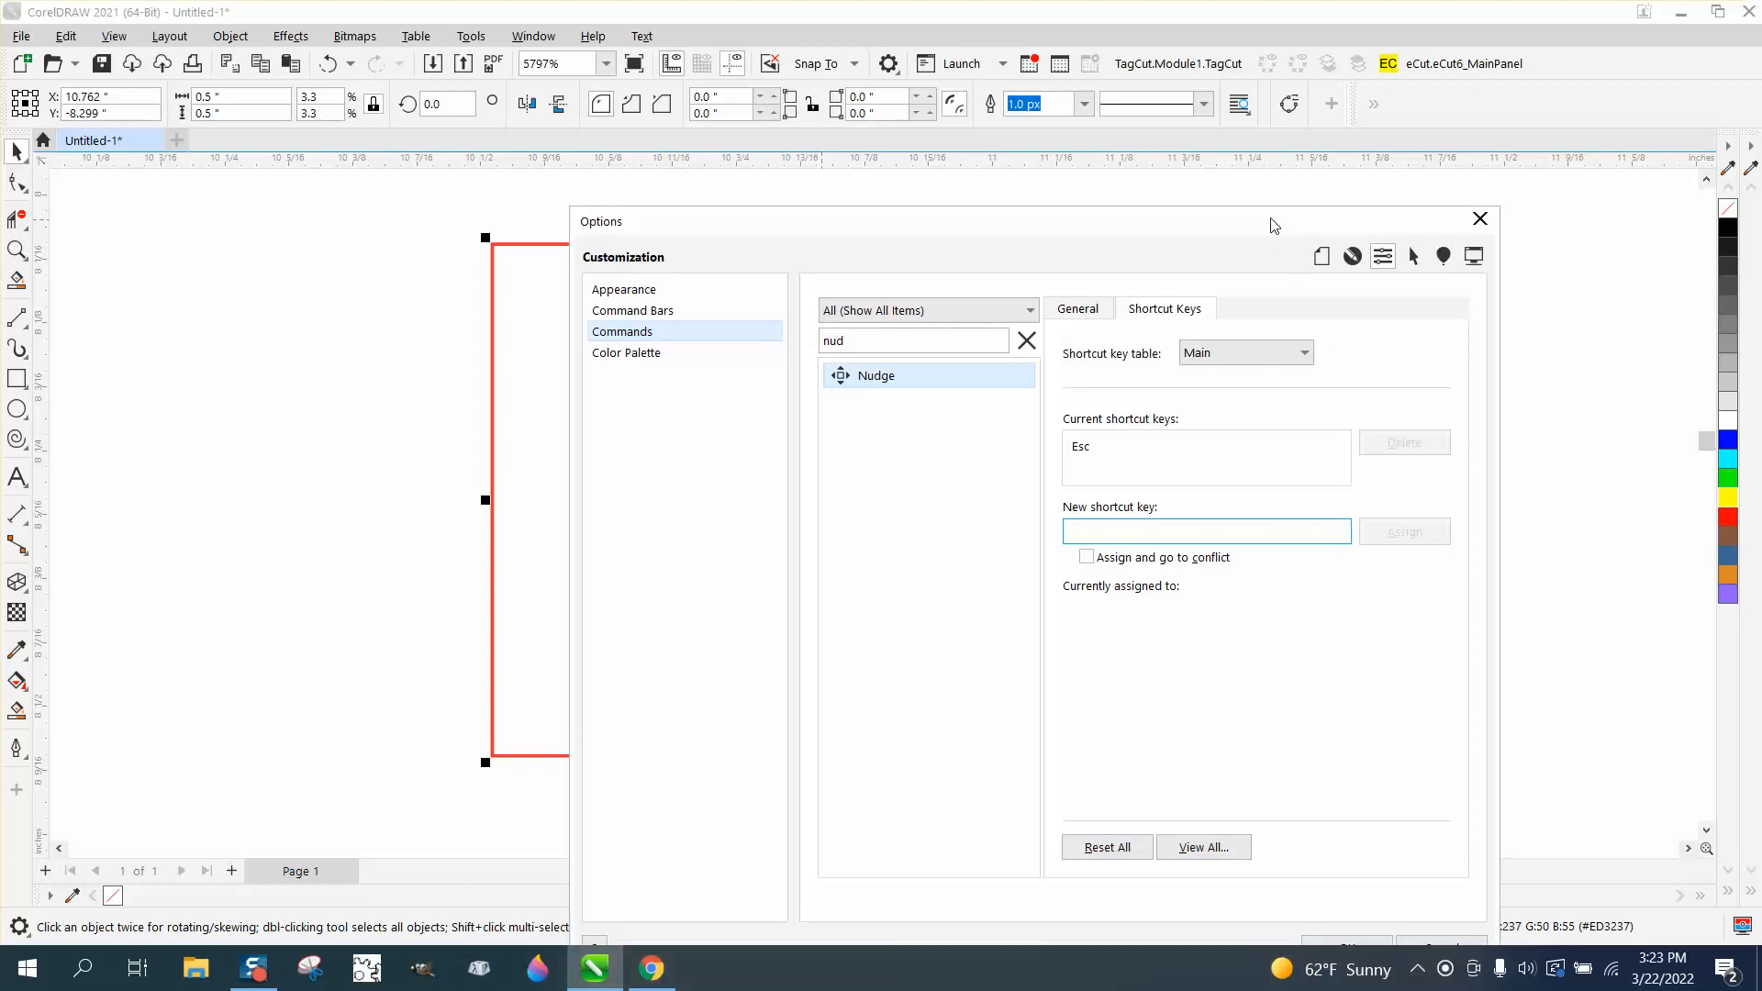
left_click(1479, 219)
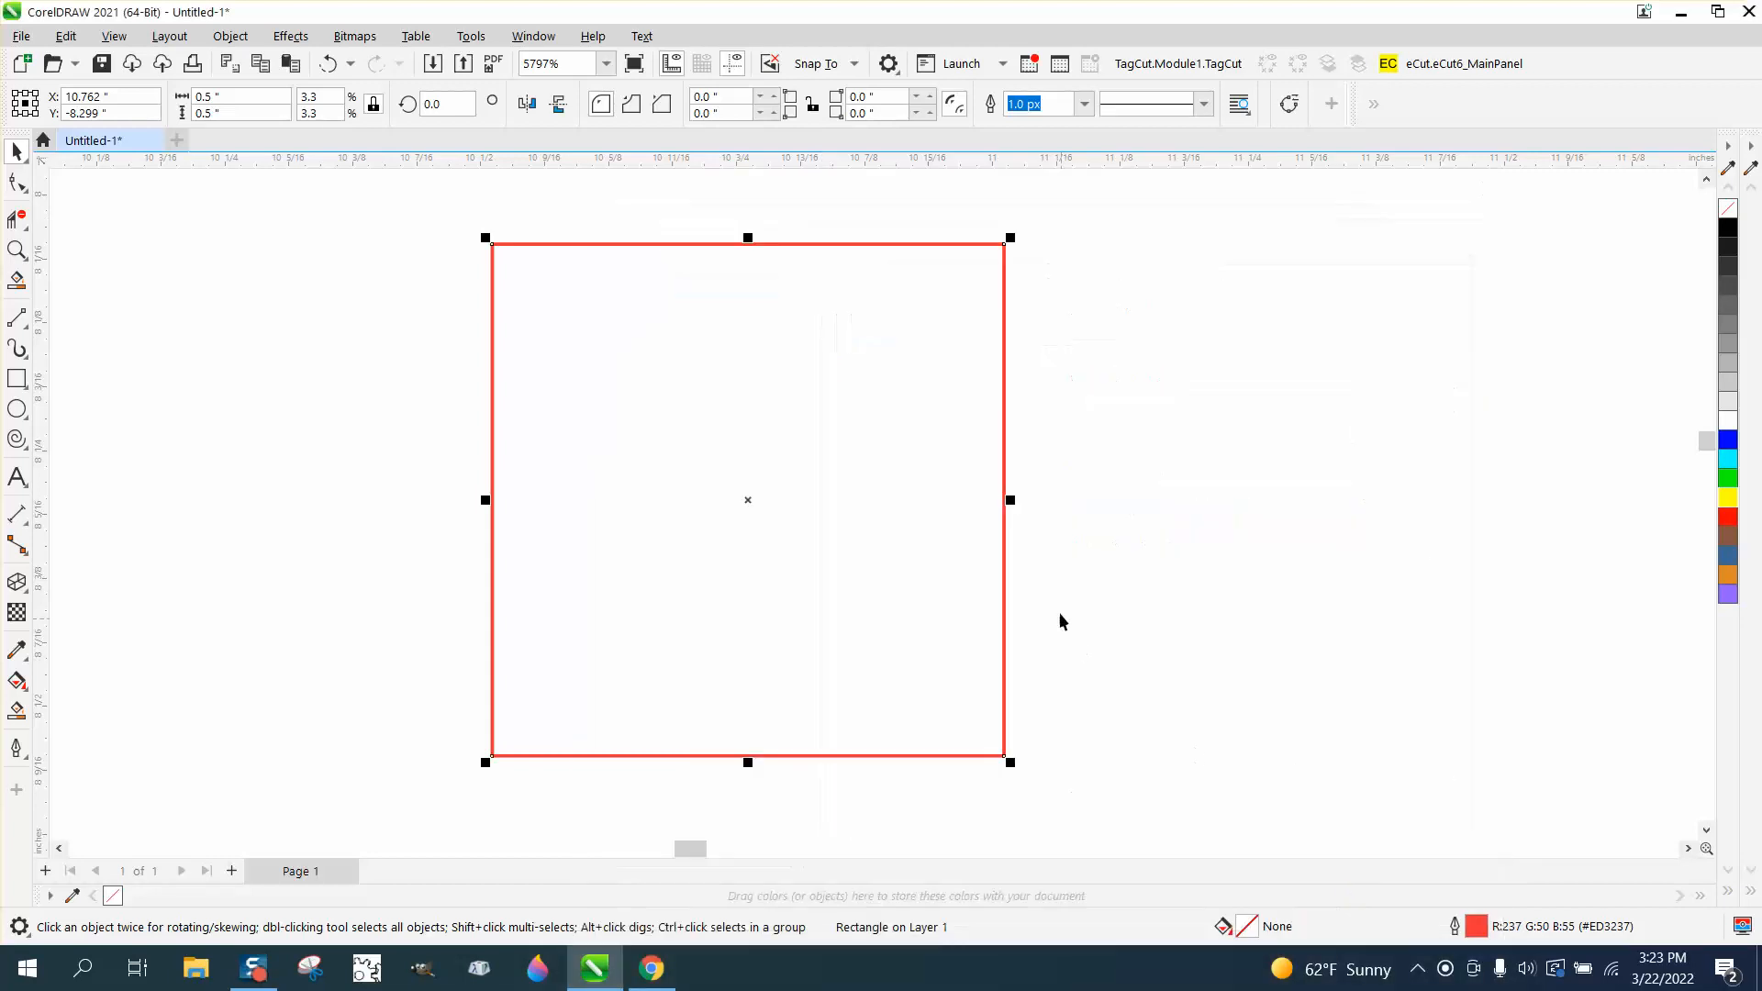
- Set the nudge distance to 1 inch via Esc and nudge-duplicate a second square flush to the right
left_click(754, 314)
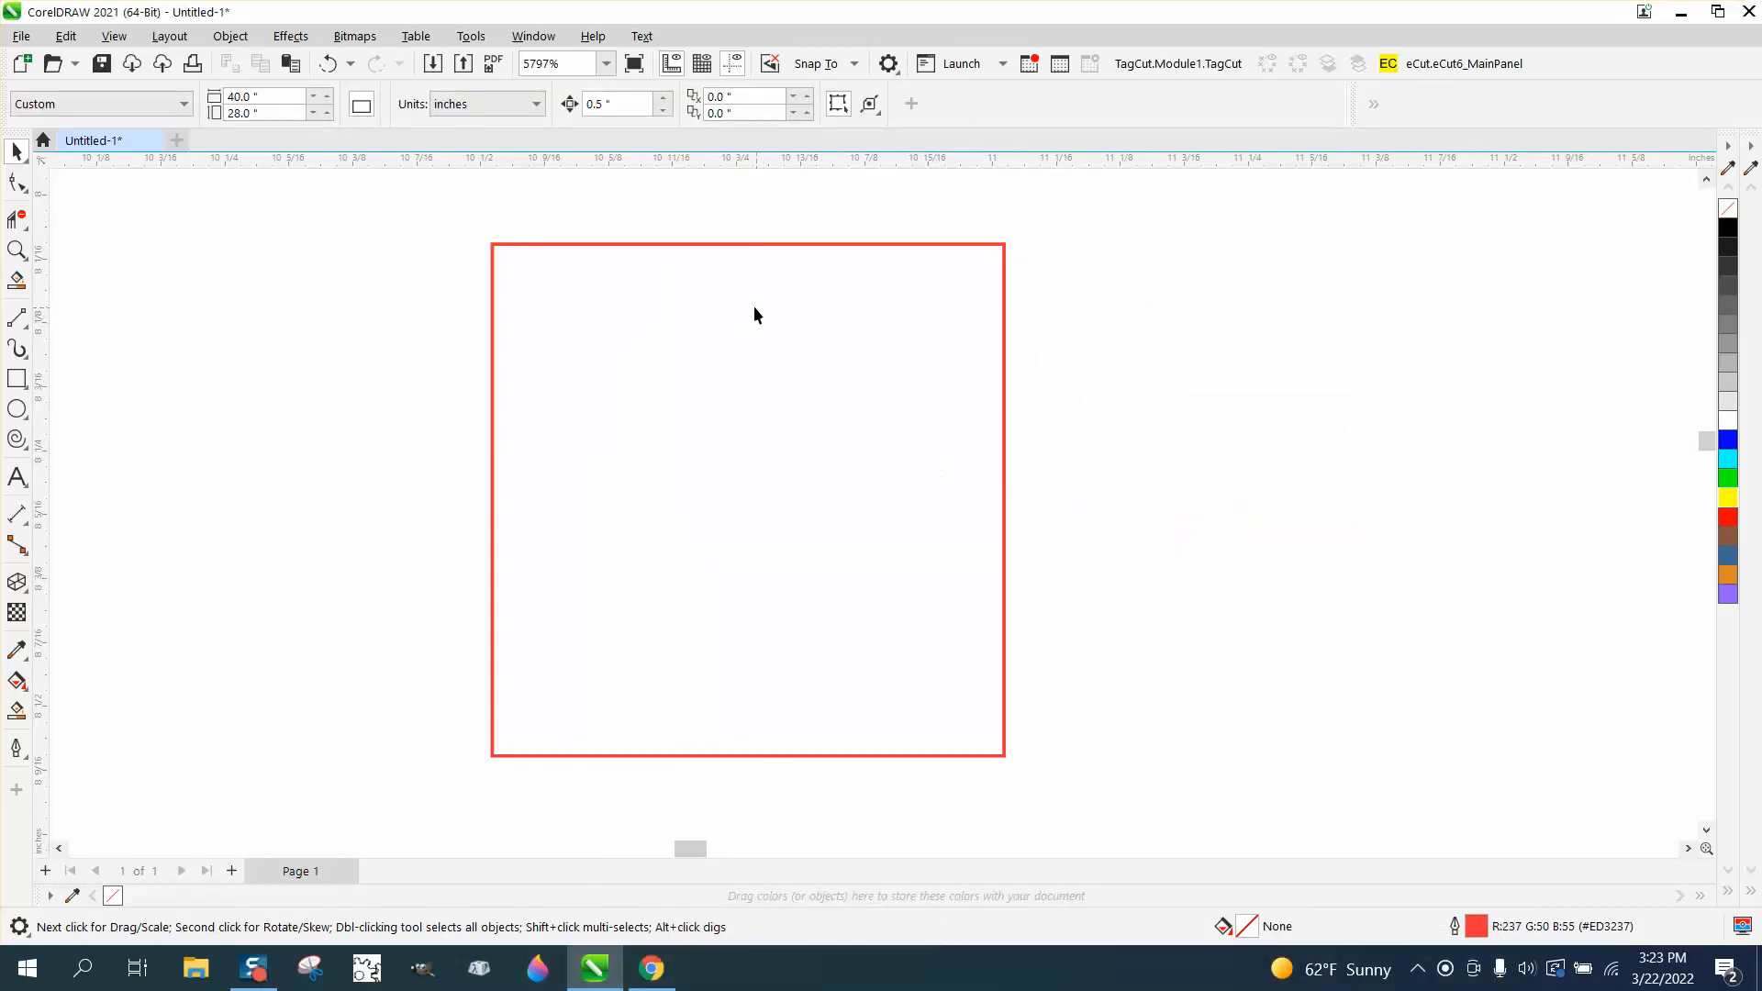
left_click(747, 242)
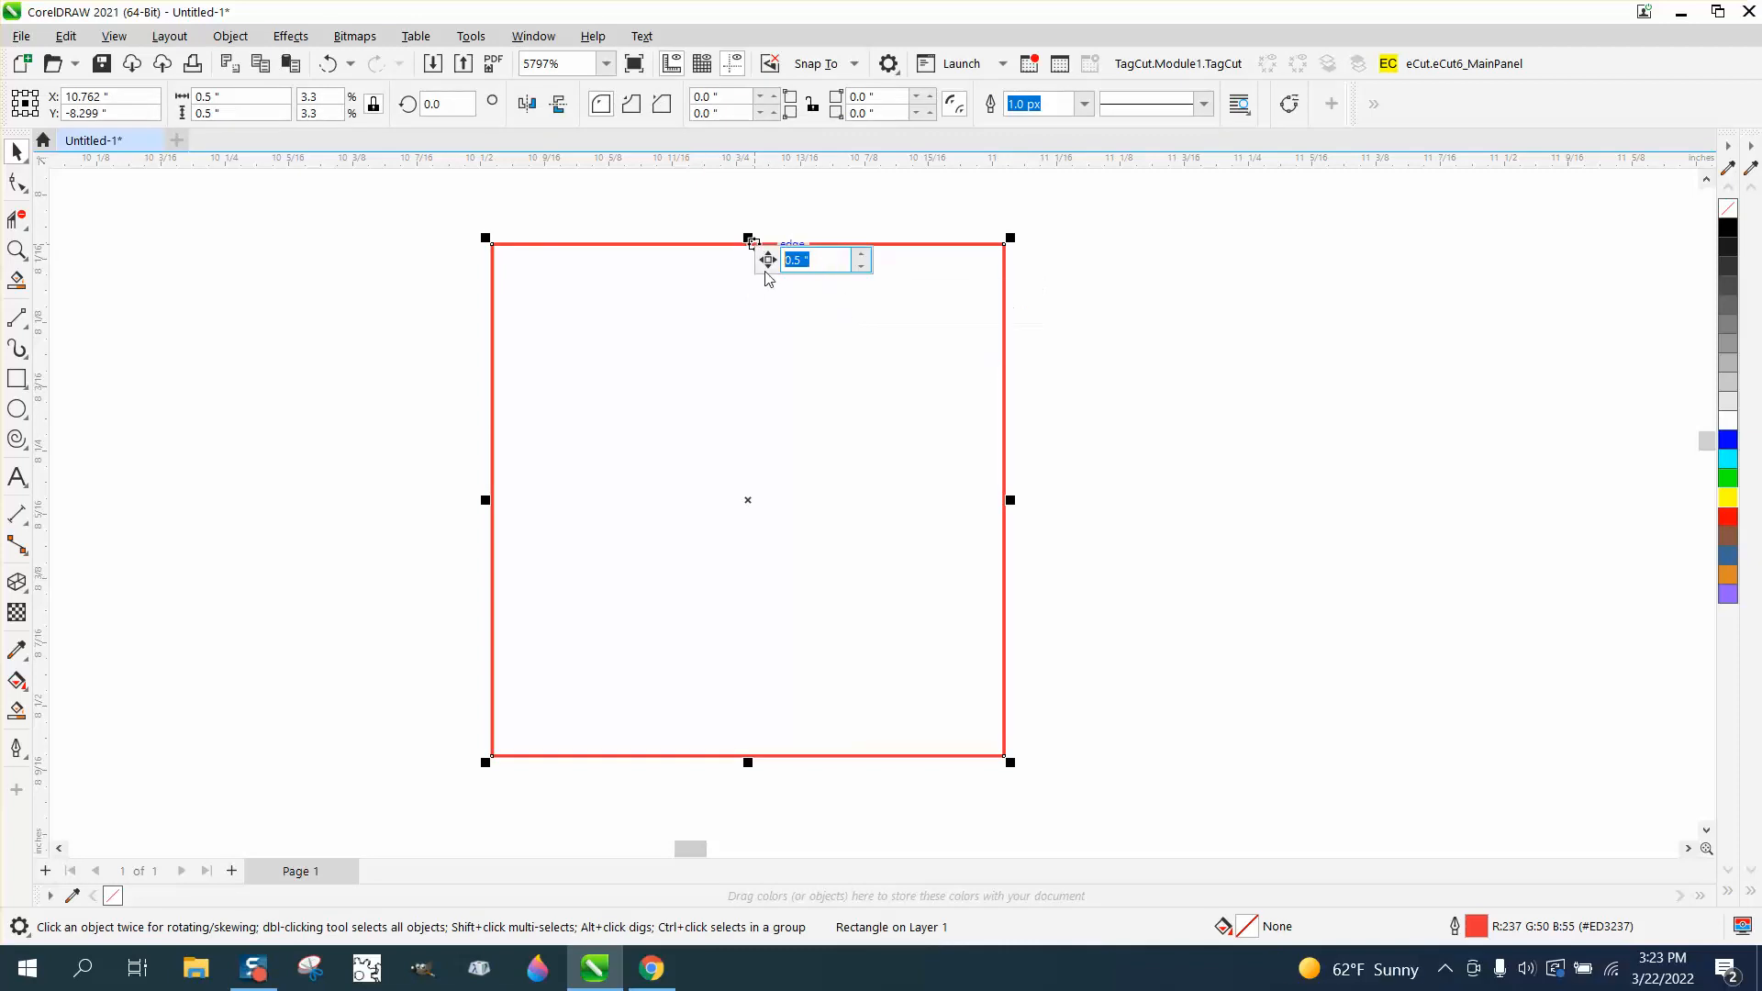
type("1")
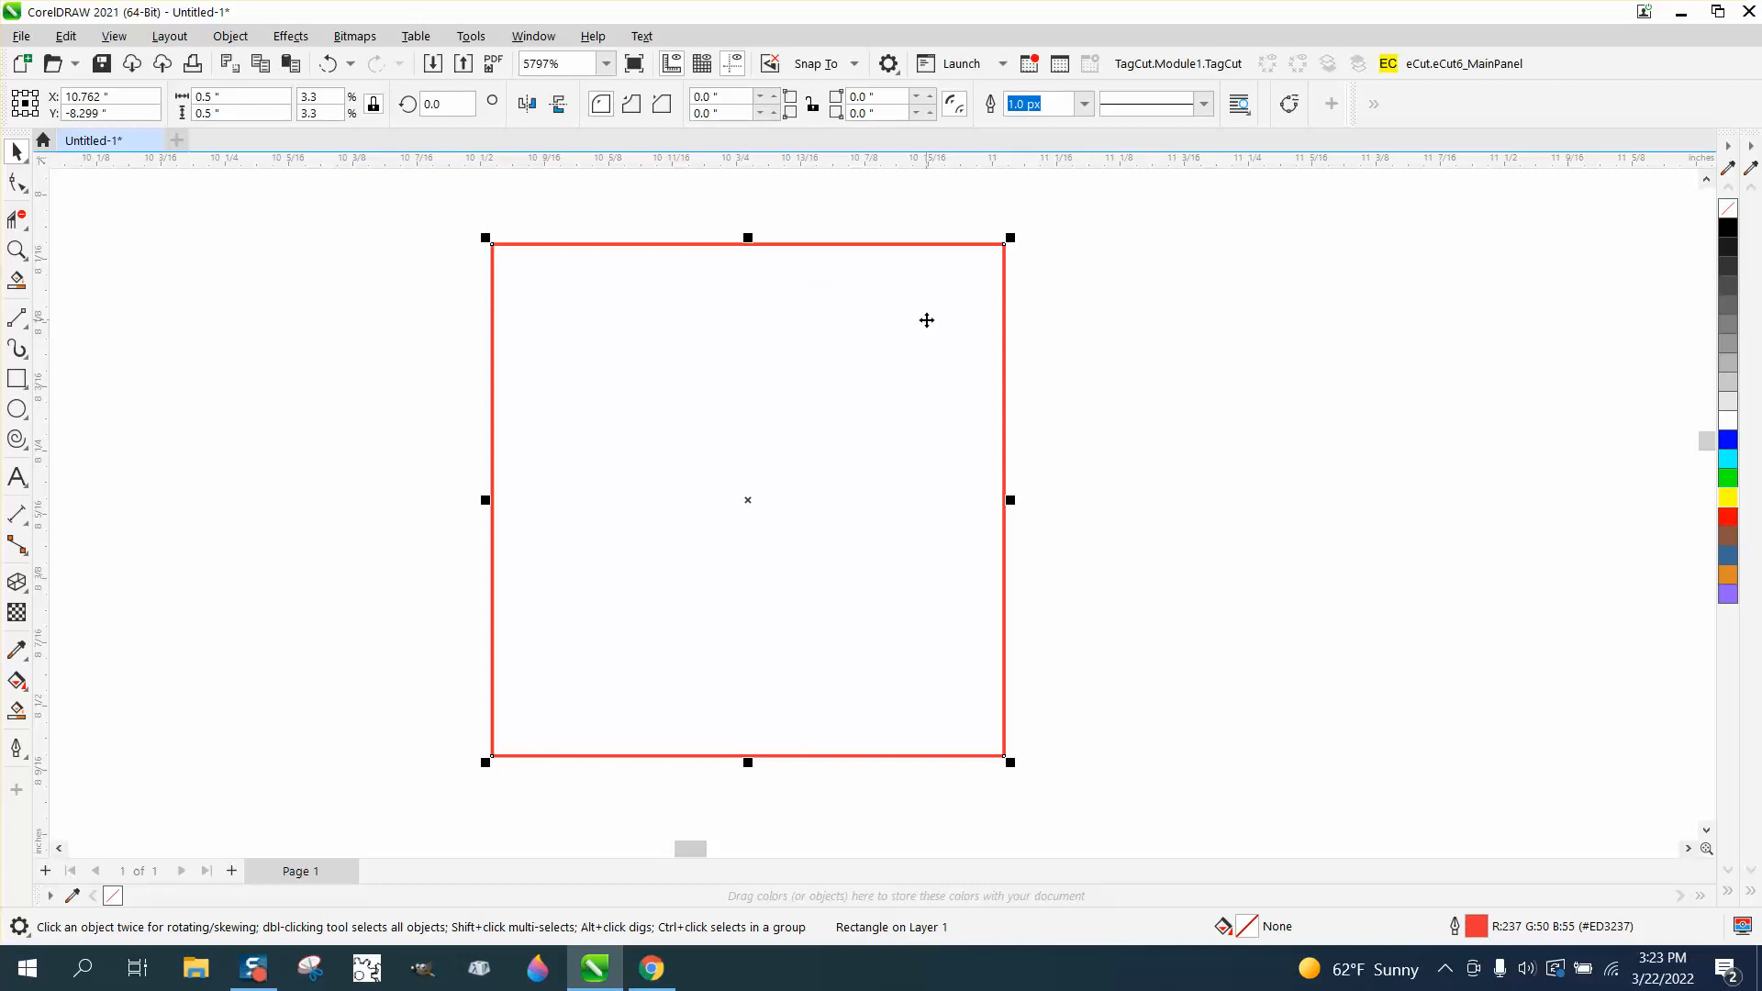
mouse_move(27, 341)
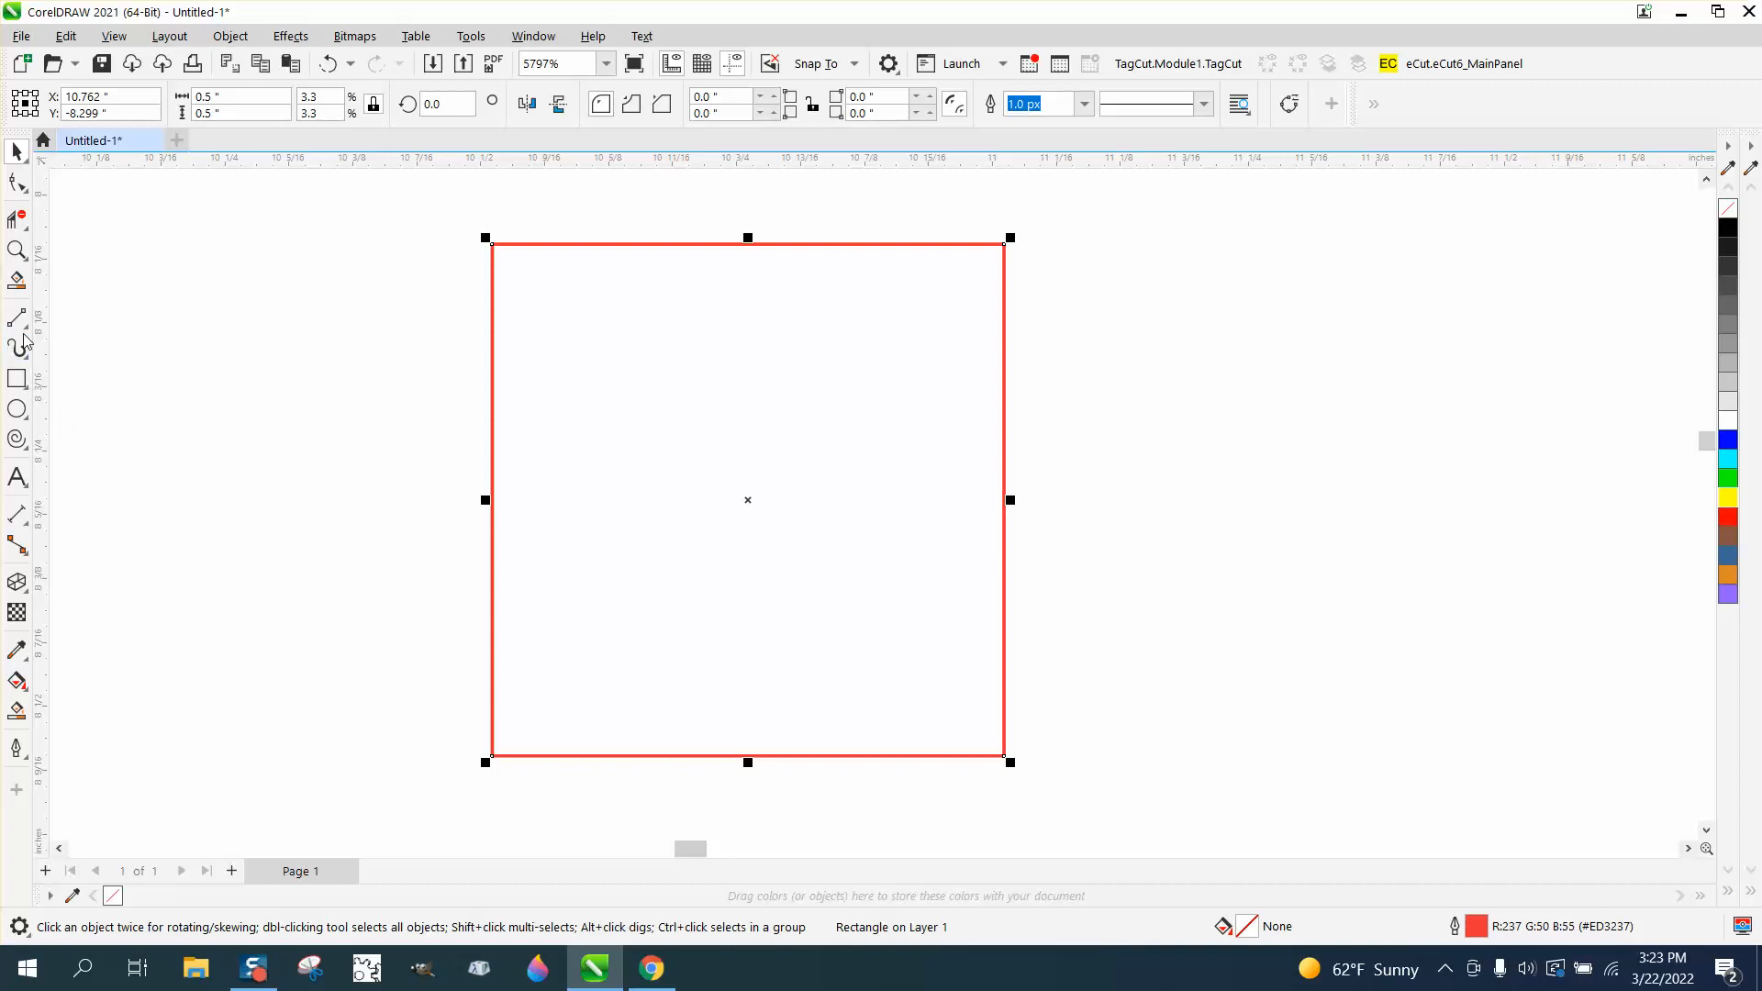
mouse_move(396, 477)
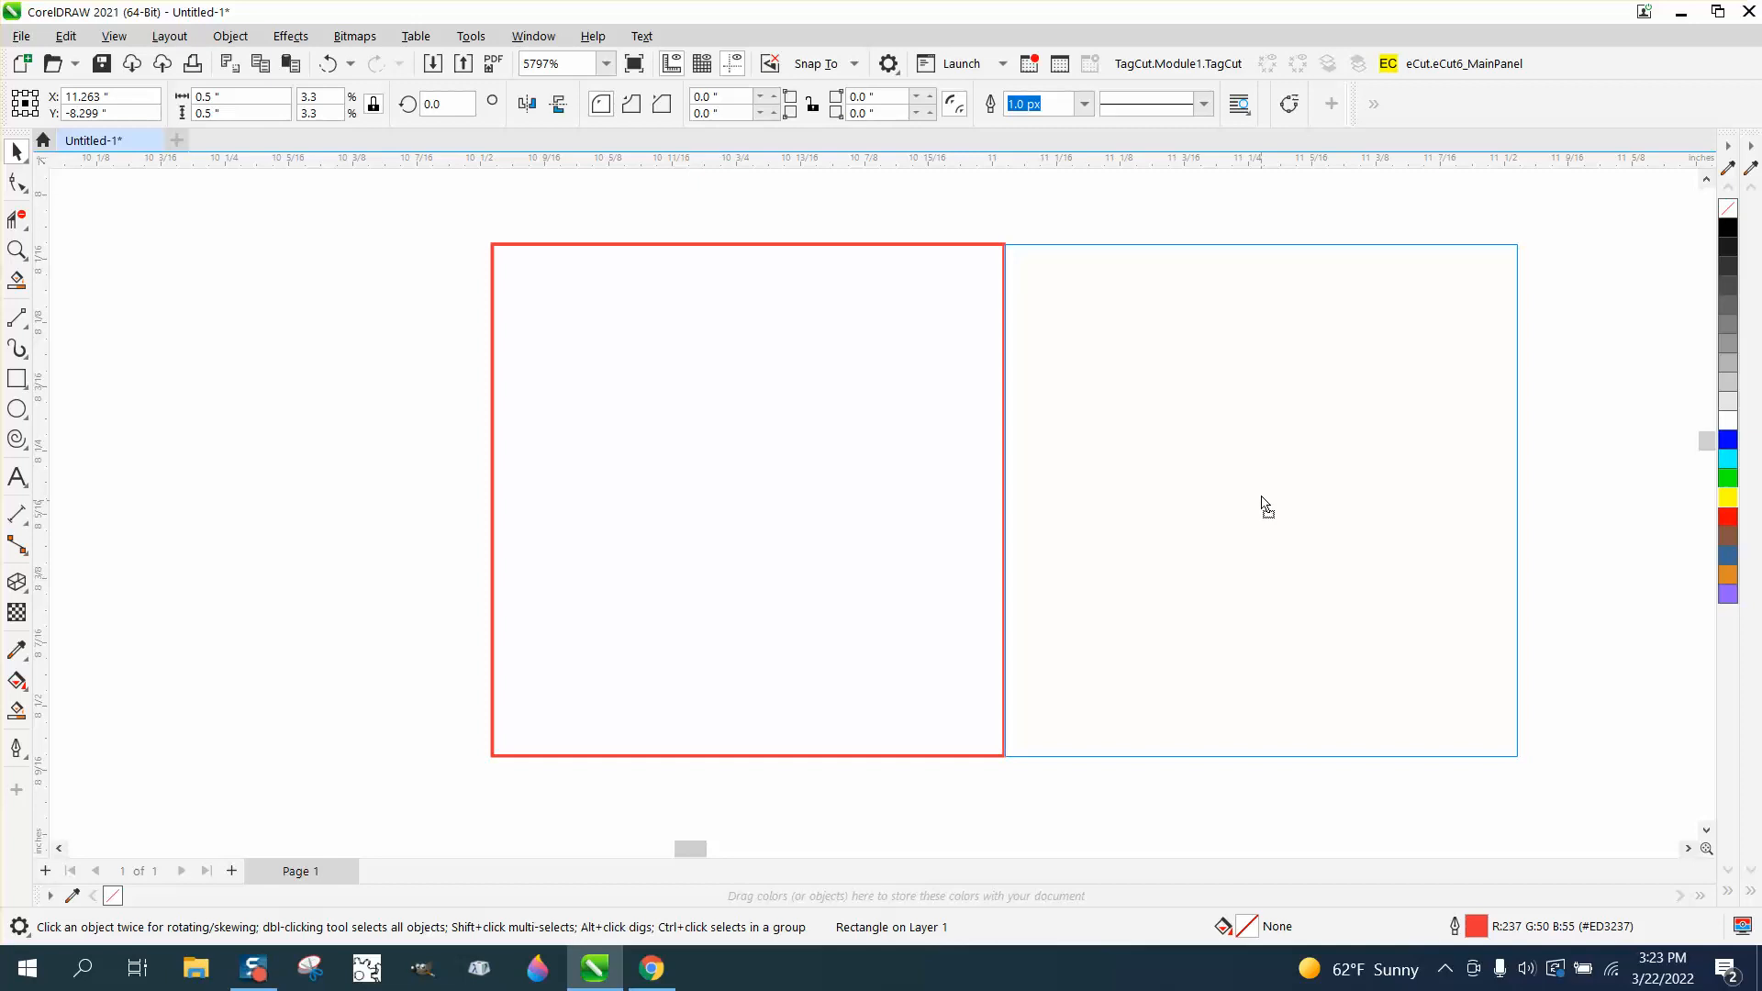
left_click(1264, 503)
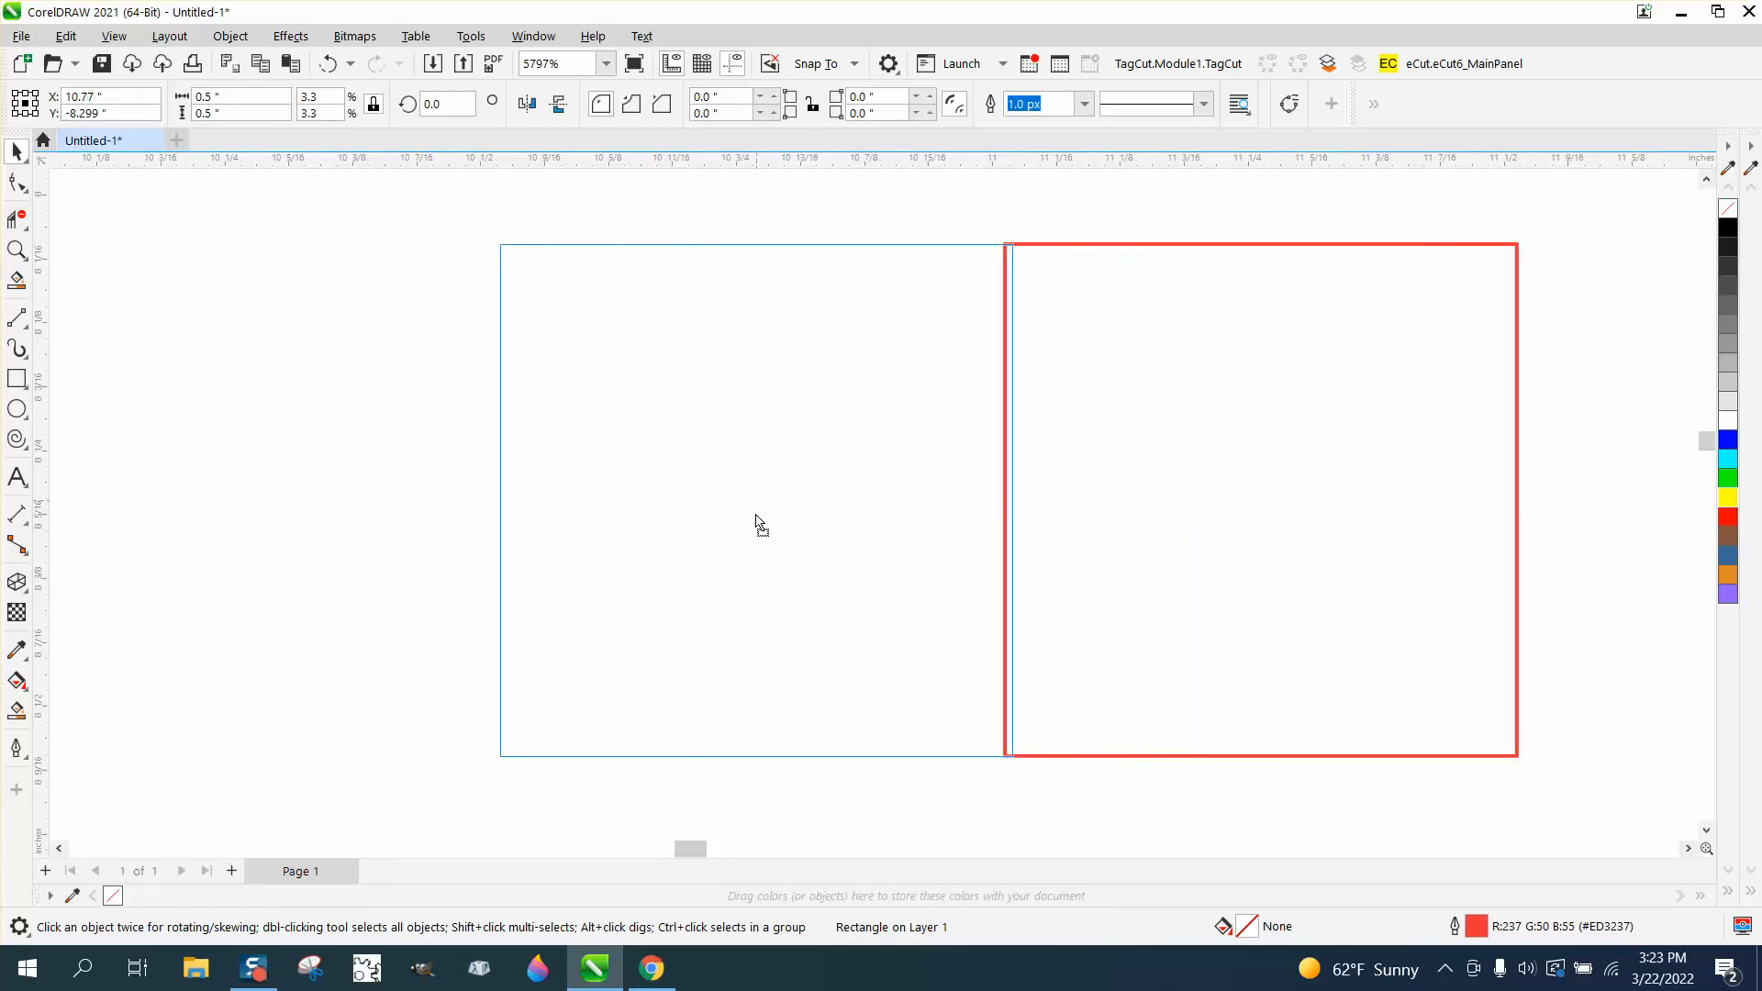
left_click(753, 499)
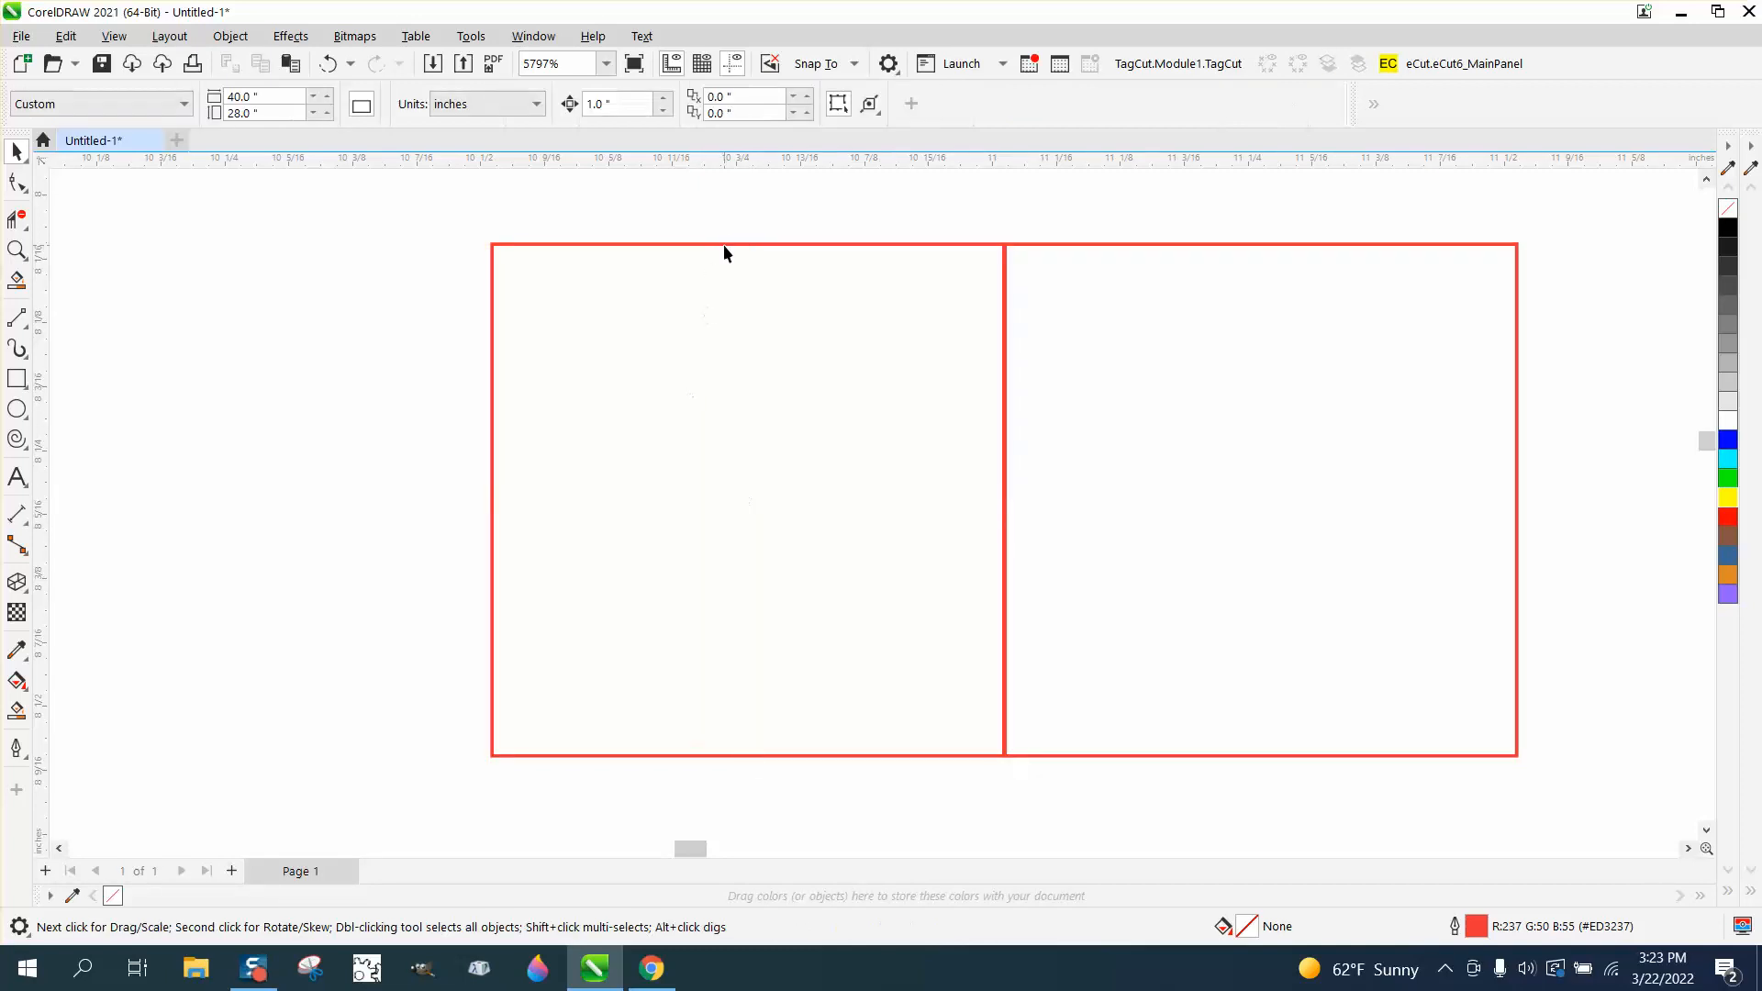
- Select the left square and try a 0.5 nudge distance, then edit the default nudge value
left_click(747, 248)
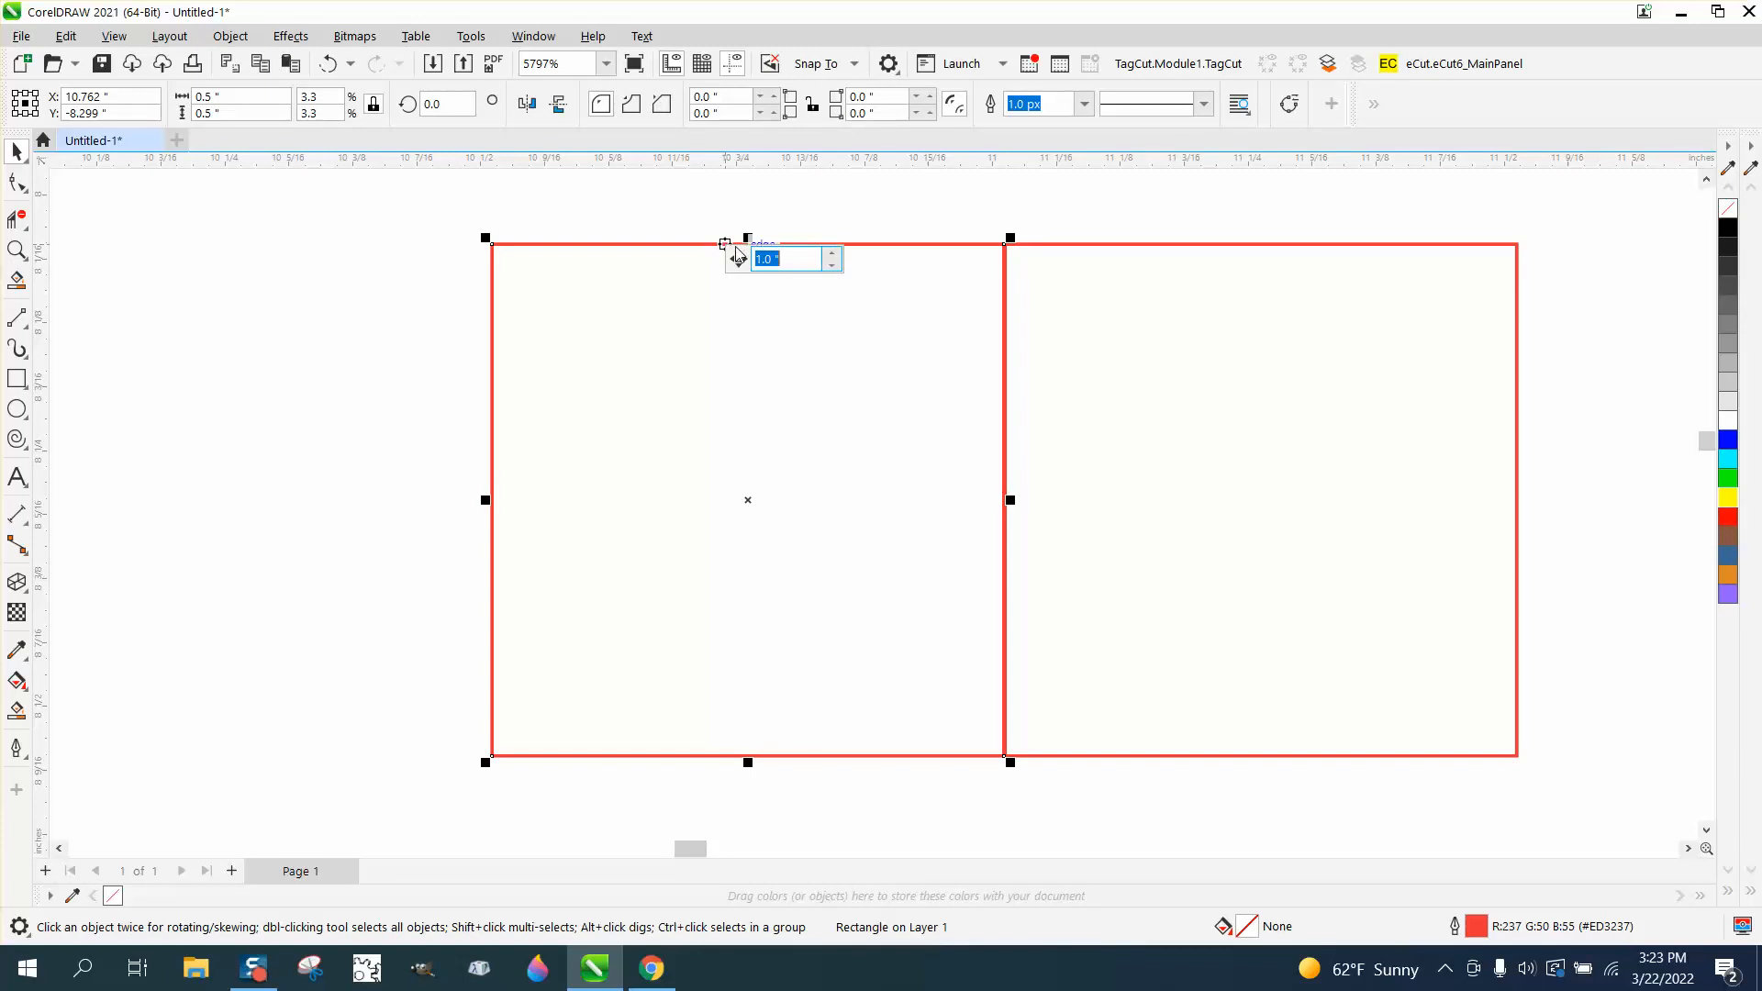
mouse_move(738, 259)
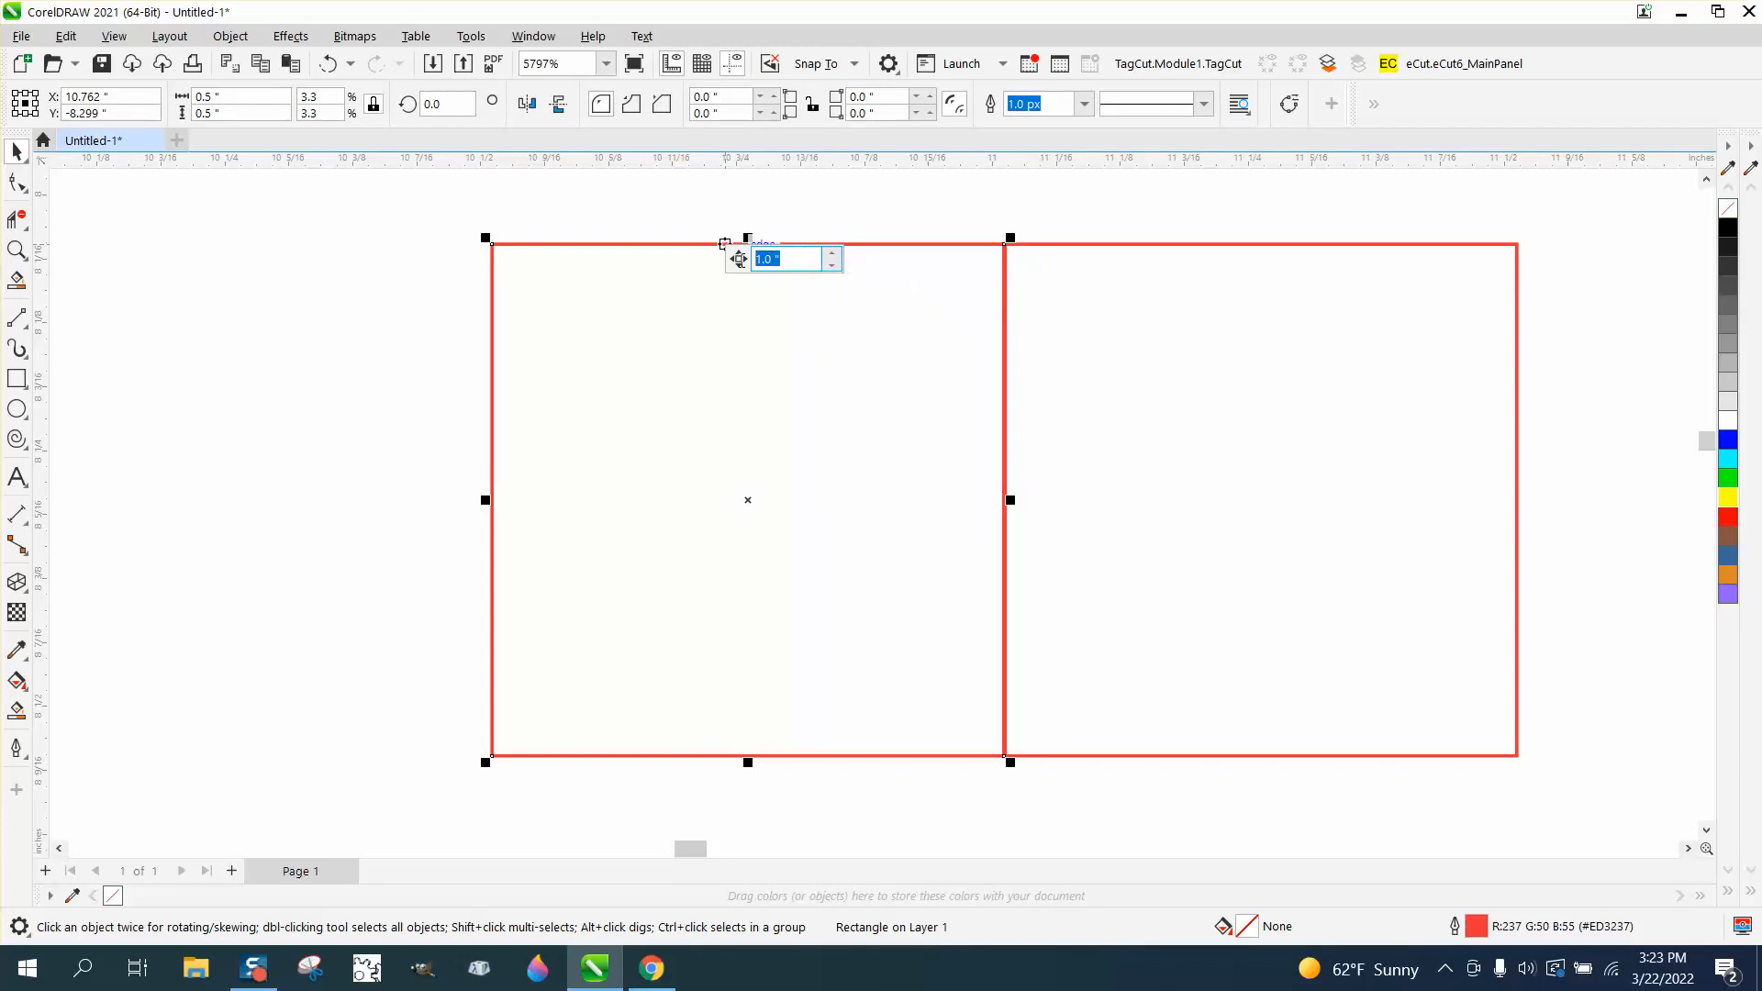
type(".5")
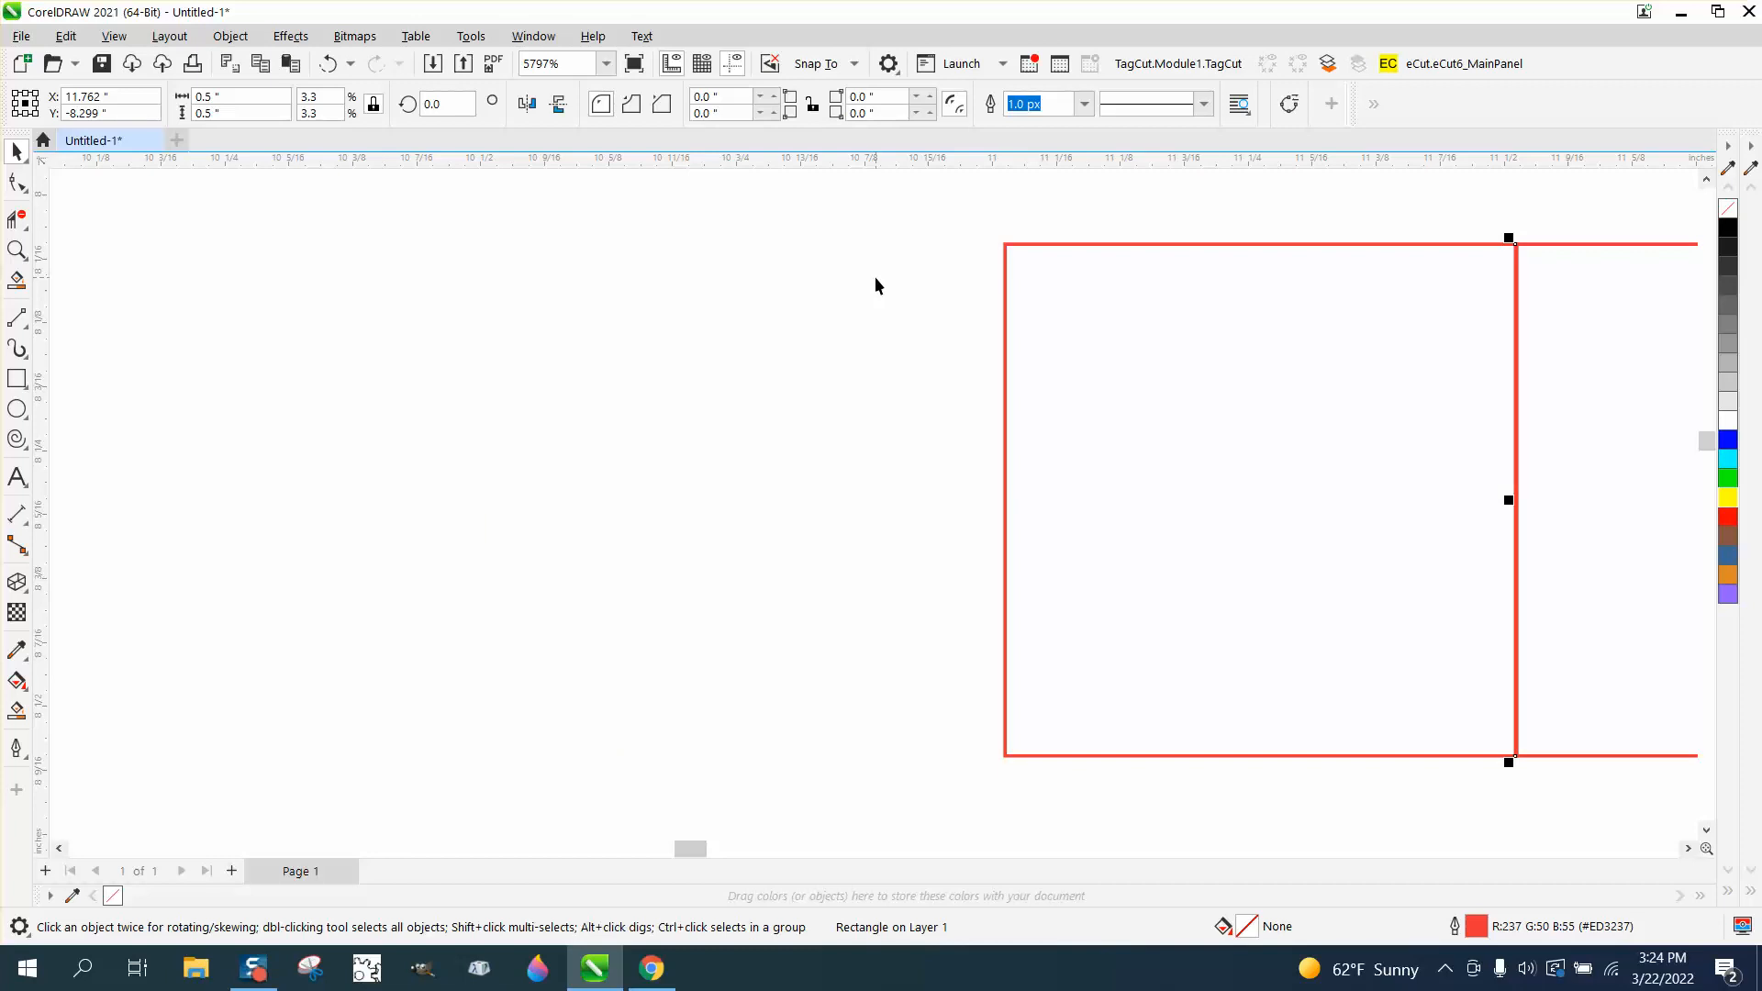
mouse_move(818, 163)
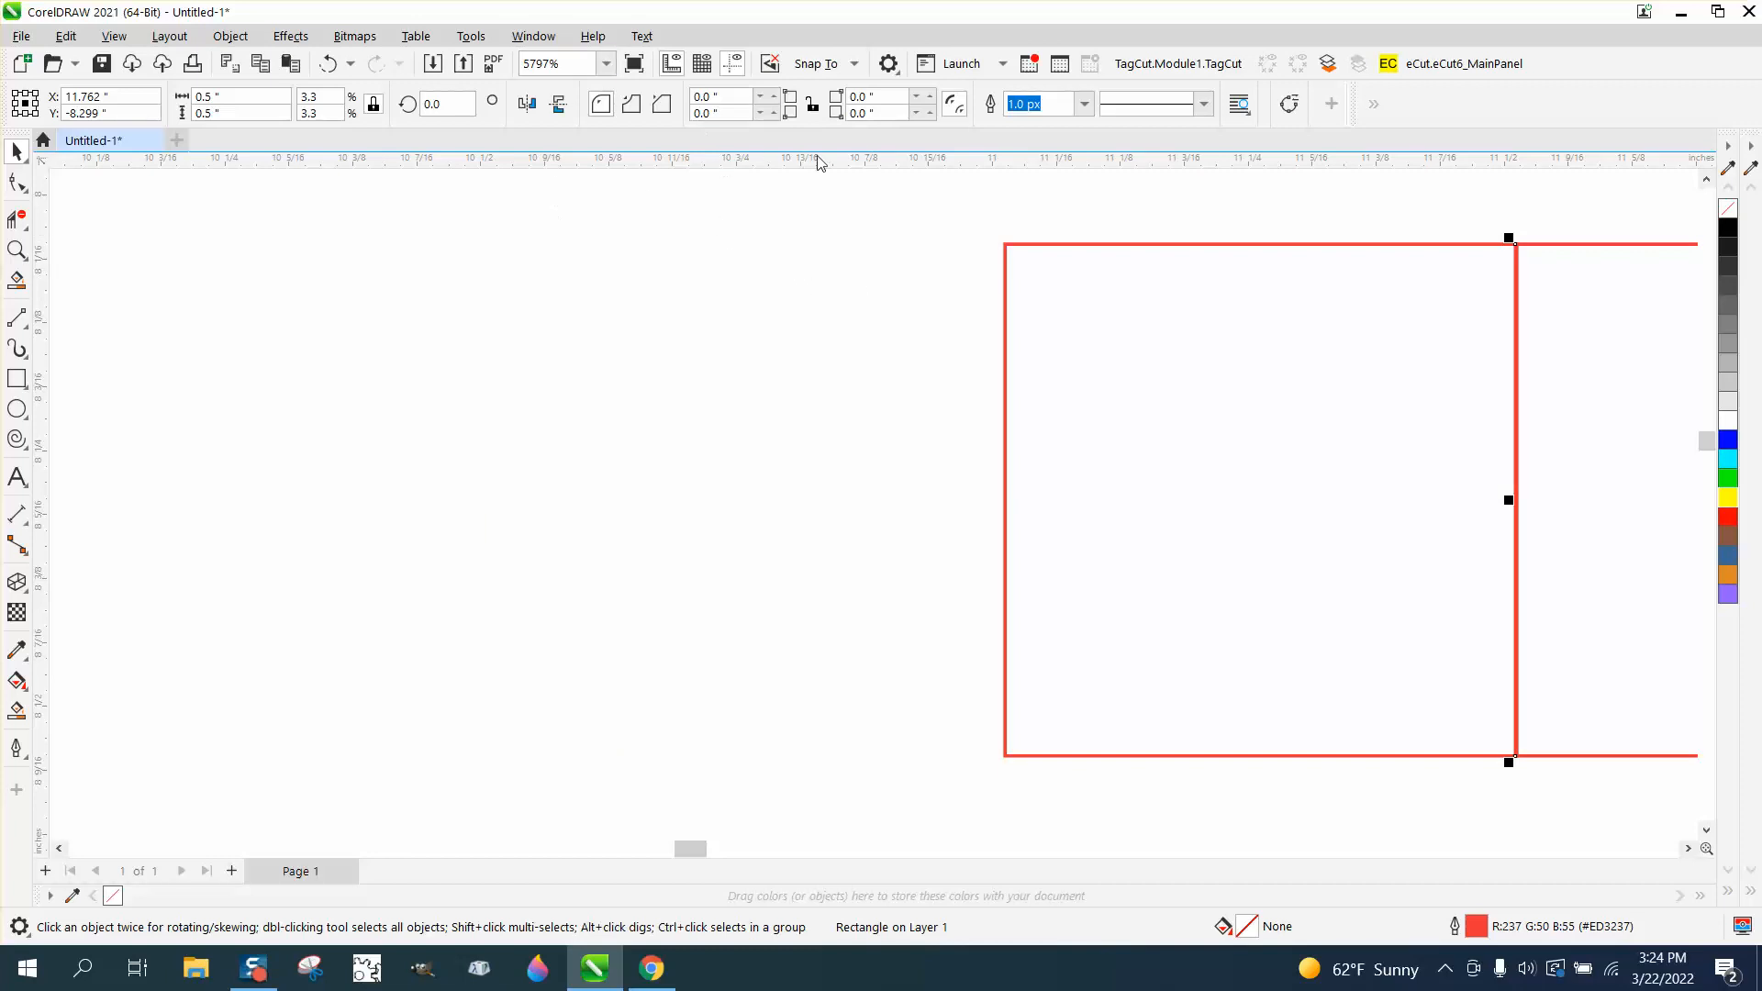
mouse_move(991, 253)
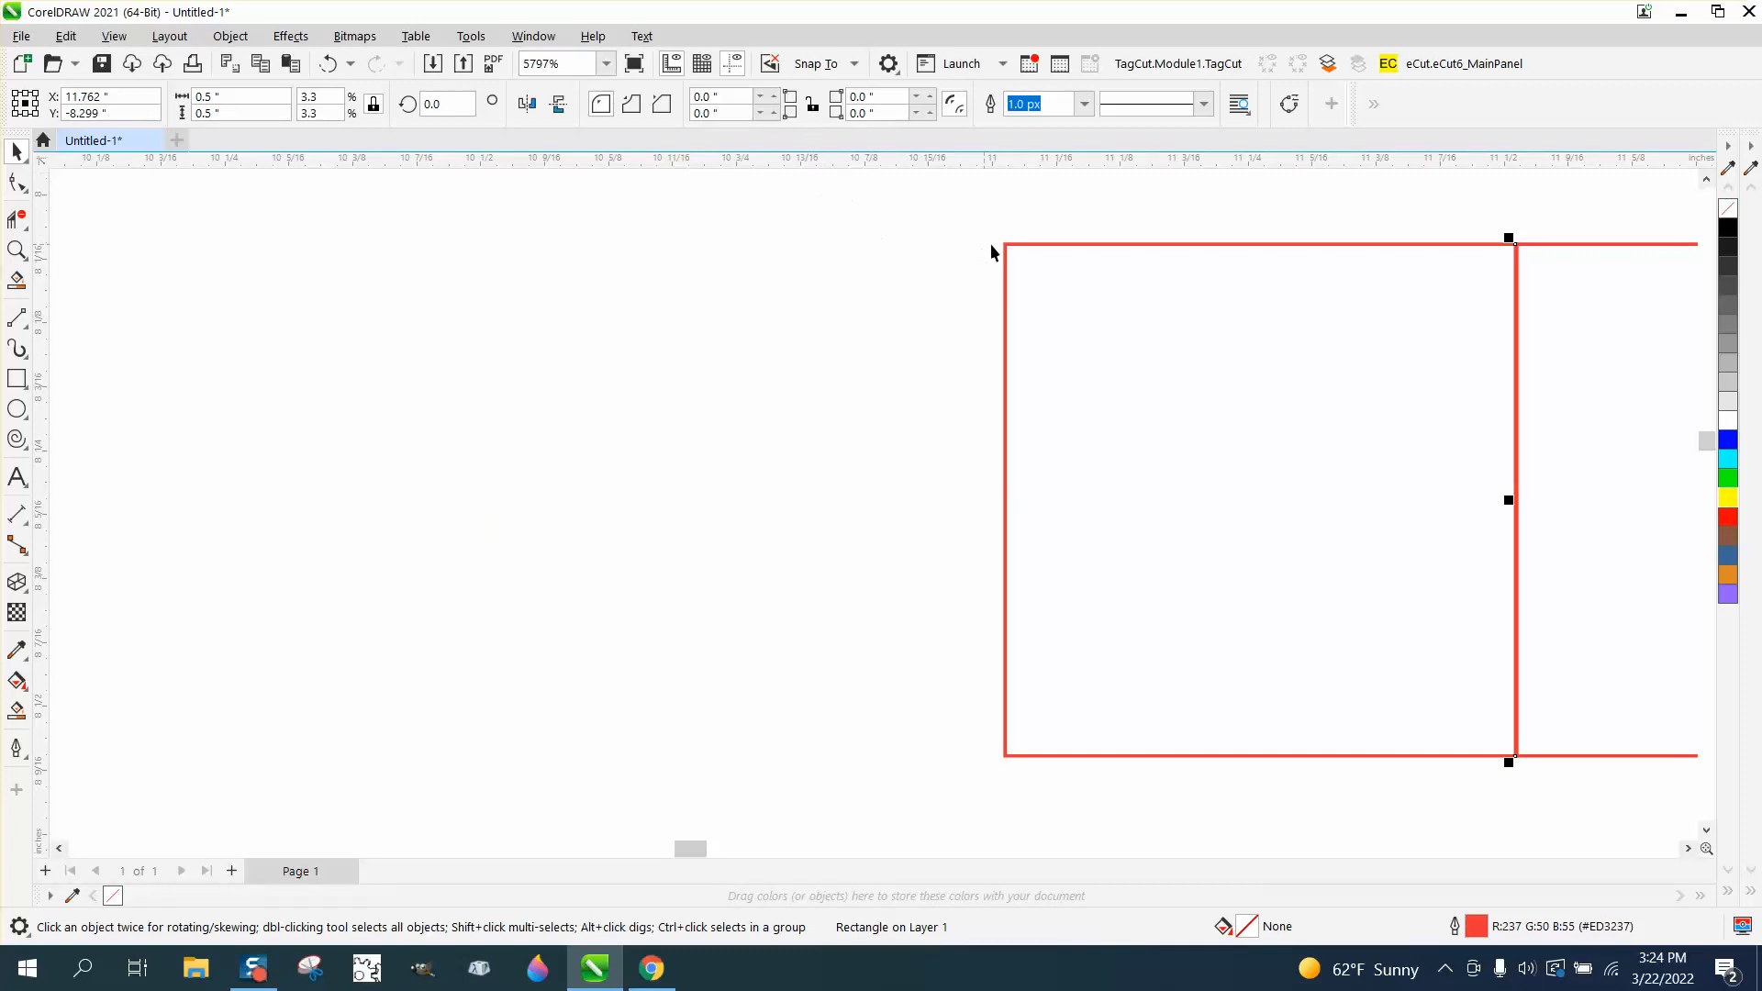
left_click(759, 210)
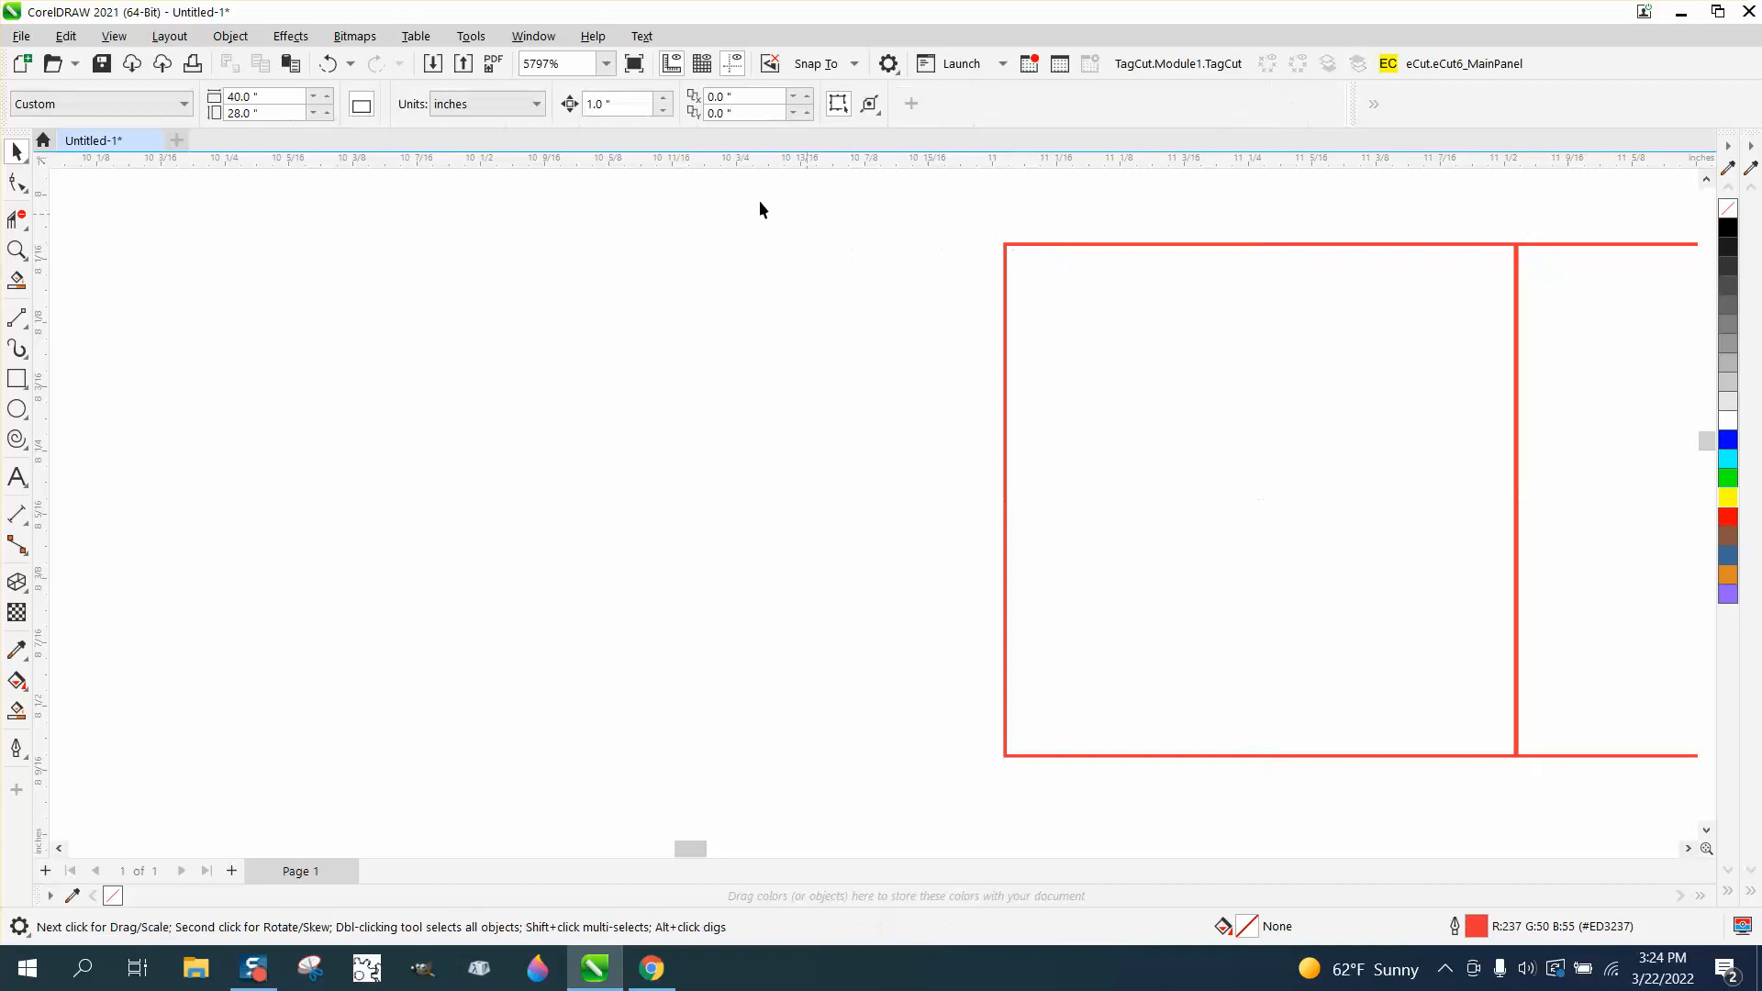
mouse_move(616, 103)
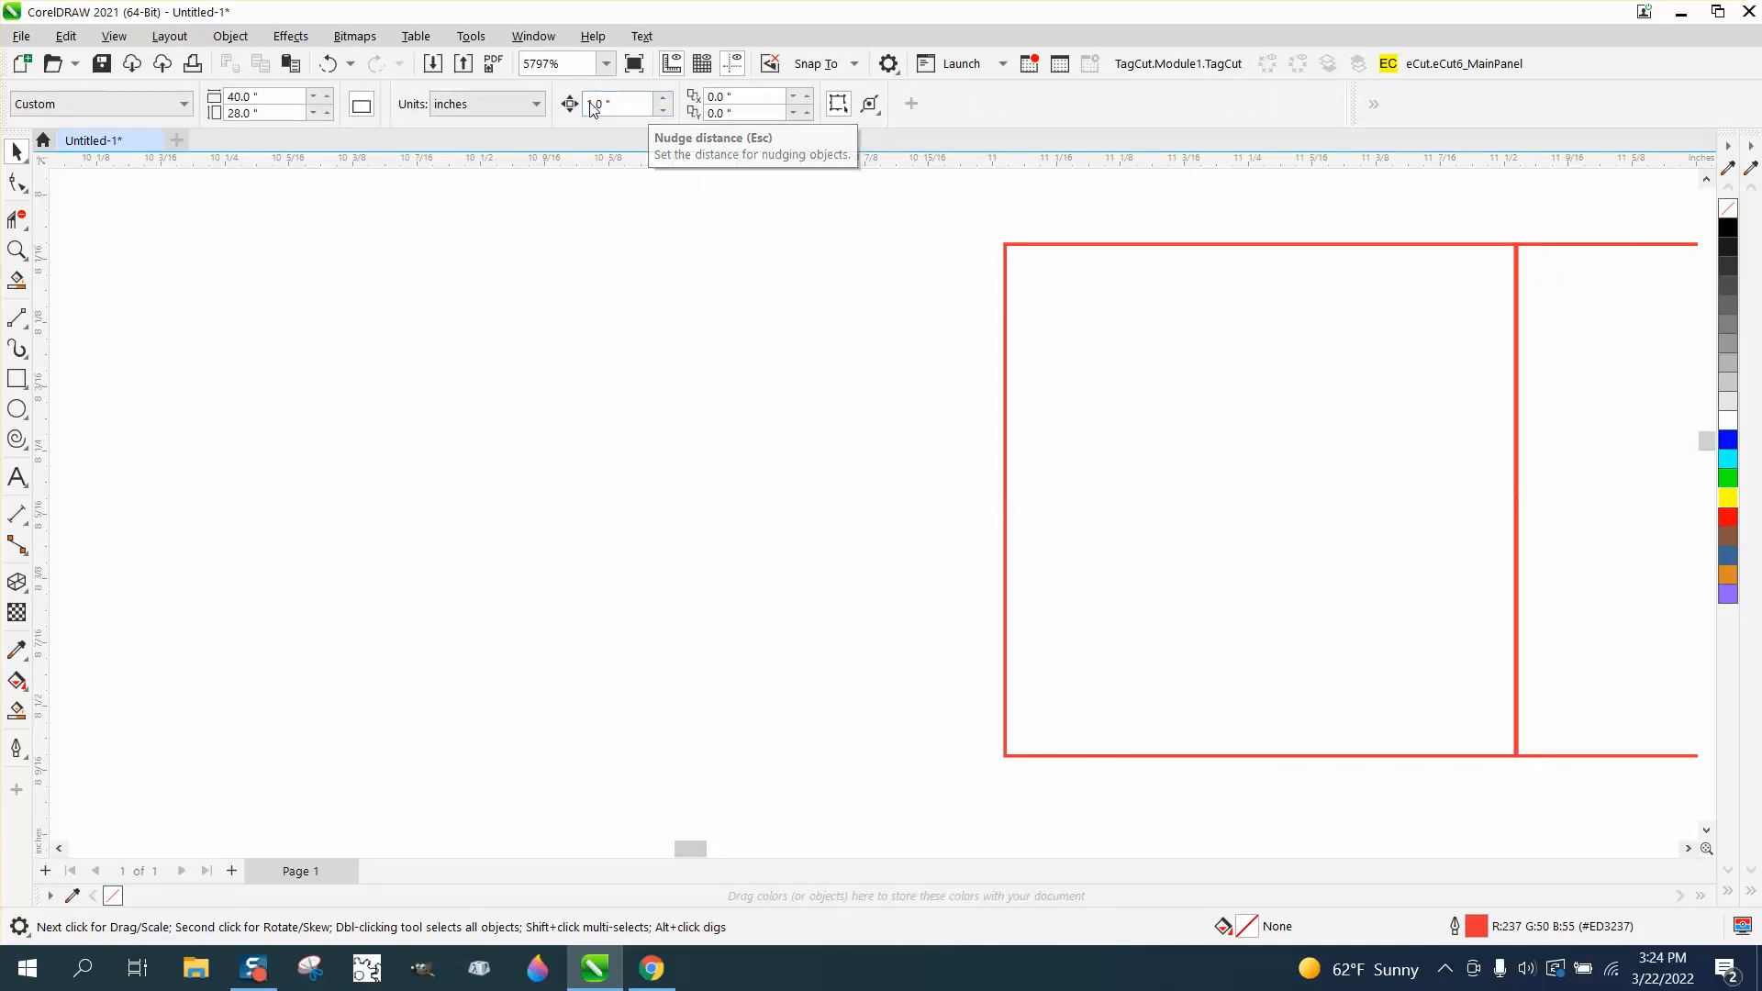
left_click(618, 102)
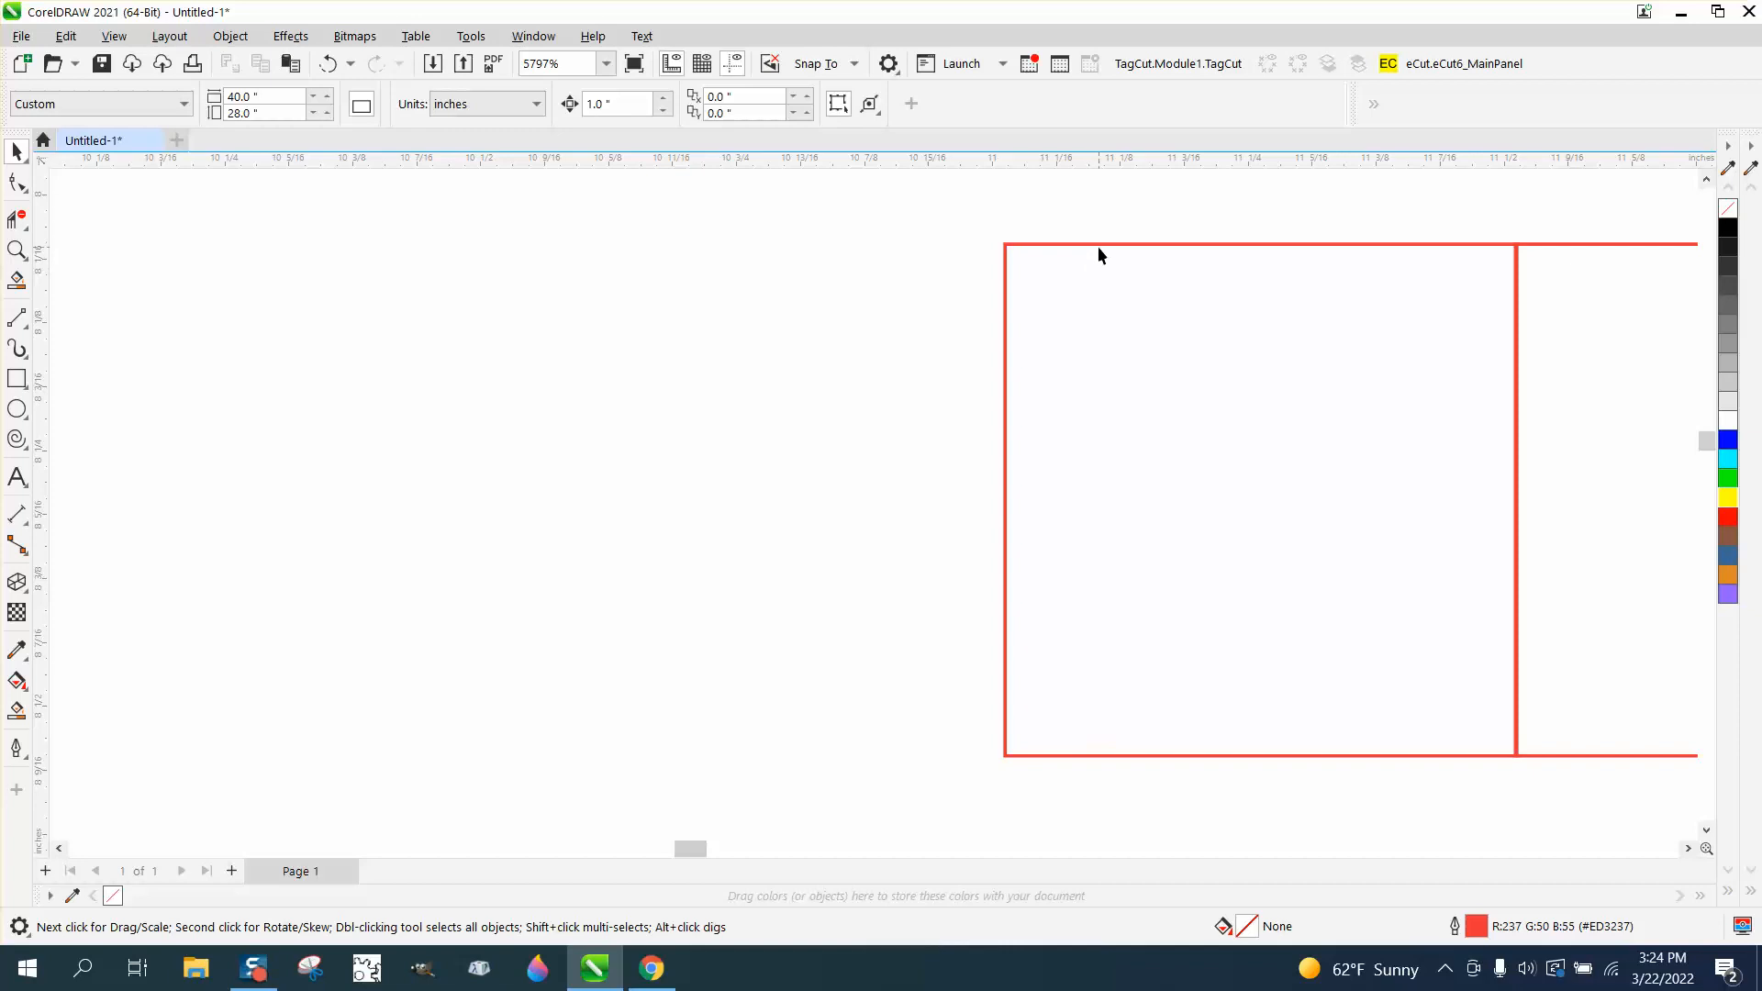
- Set the nudge distance to 2, nudge the left square away and zoom out to see both
left_click(1099, 244)
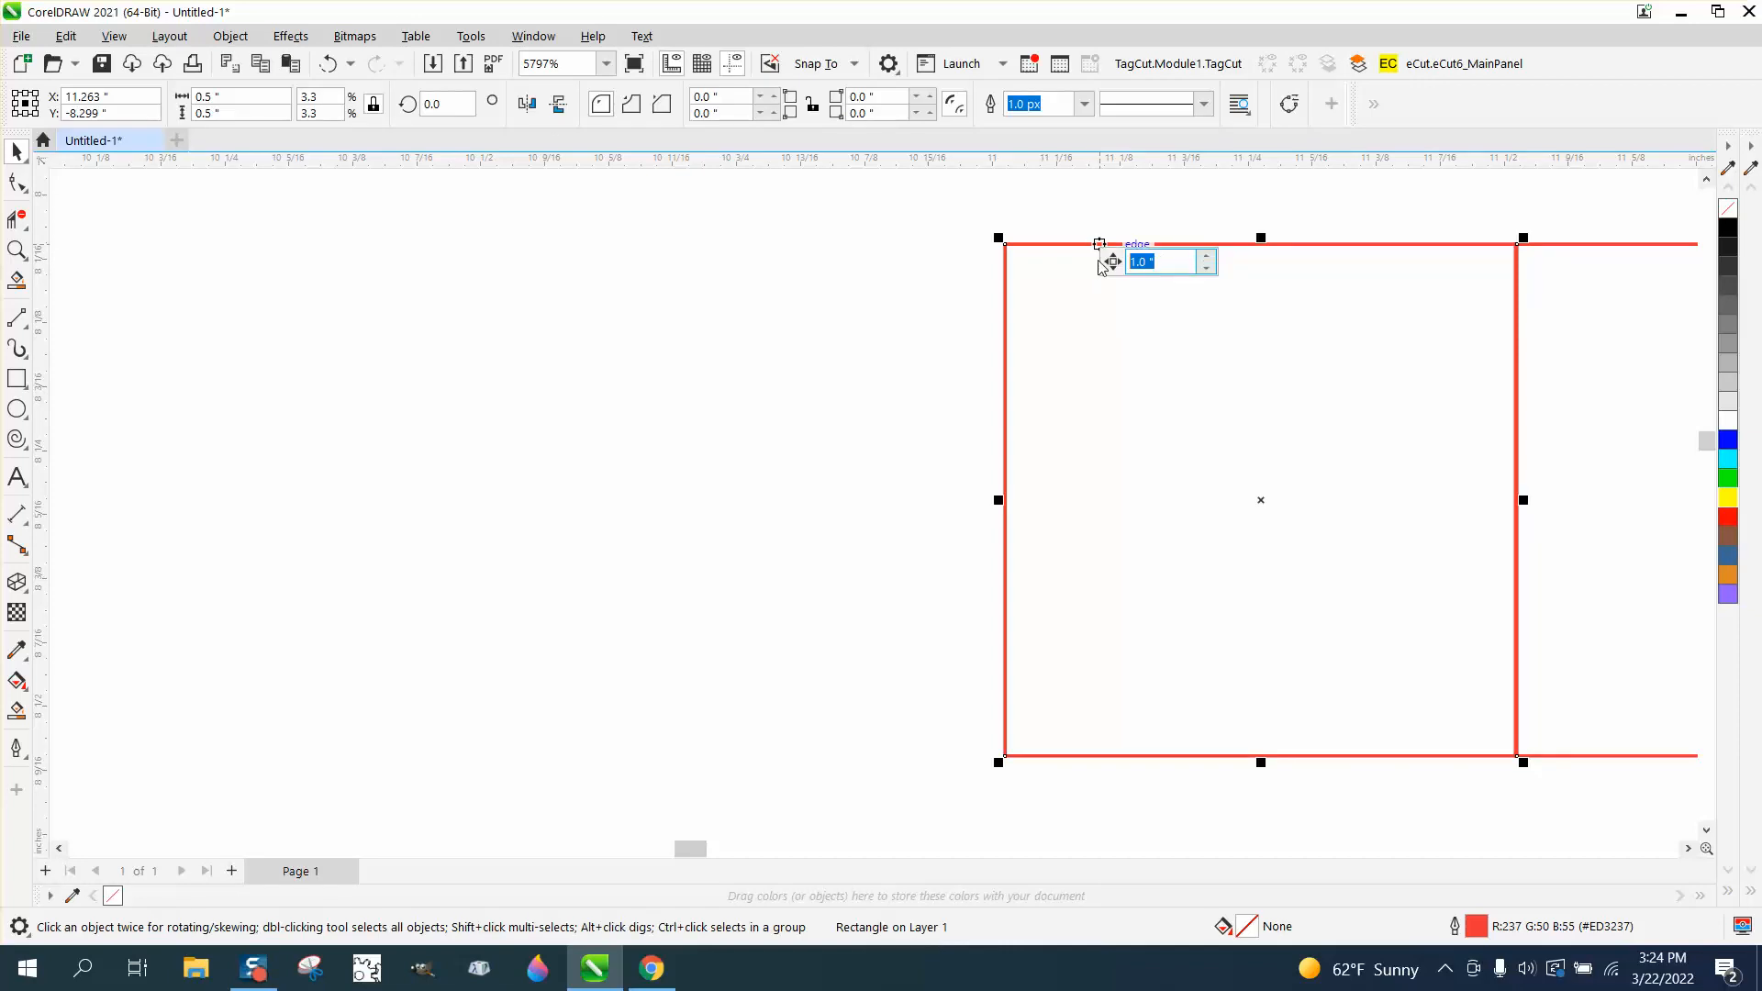
type("2")
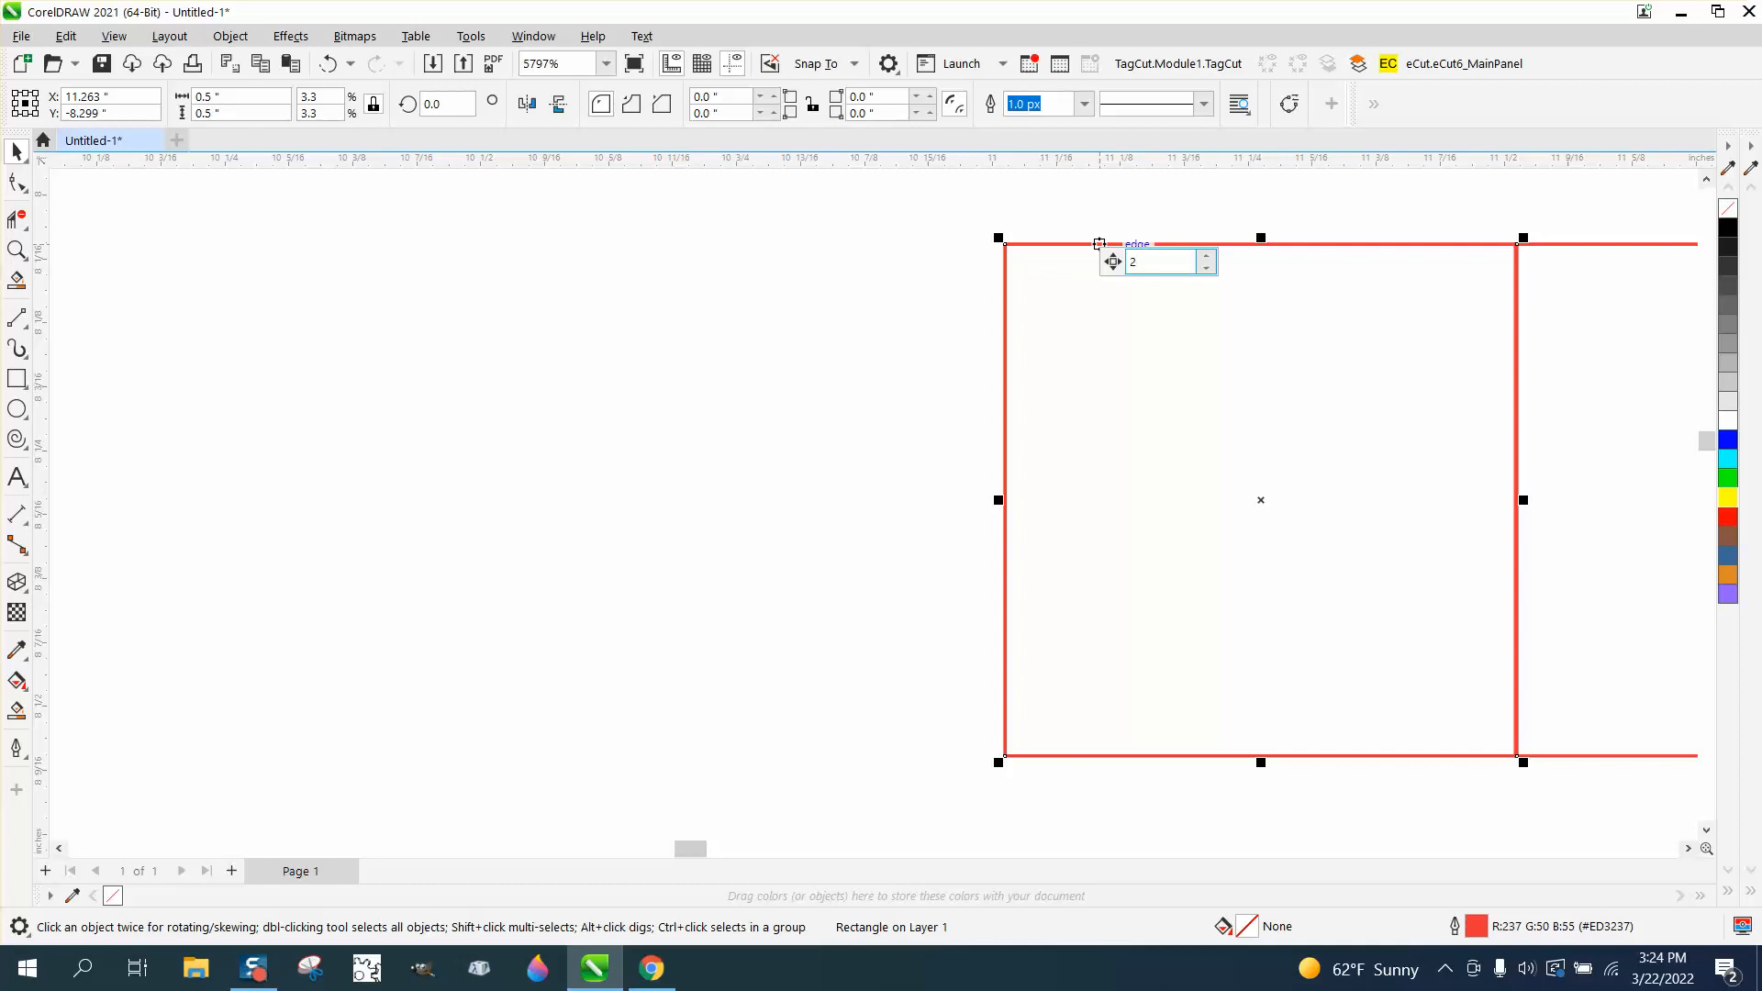
left_click(1112, 334)
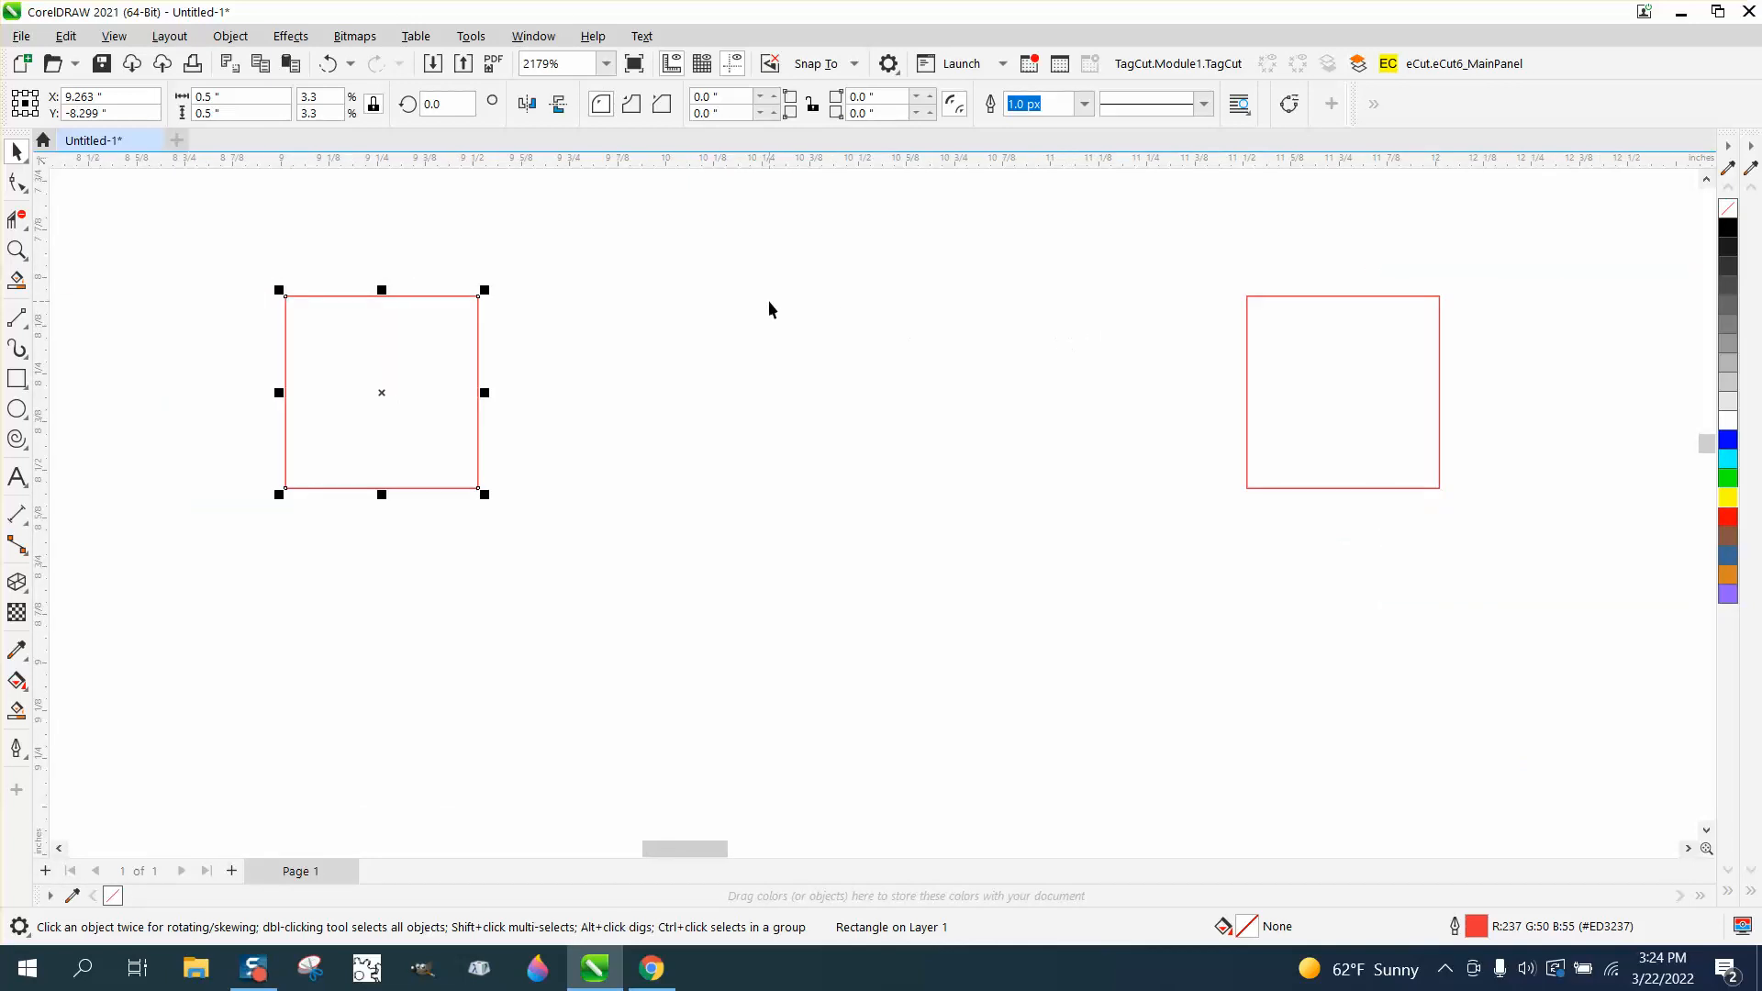
left_click(19, 250)
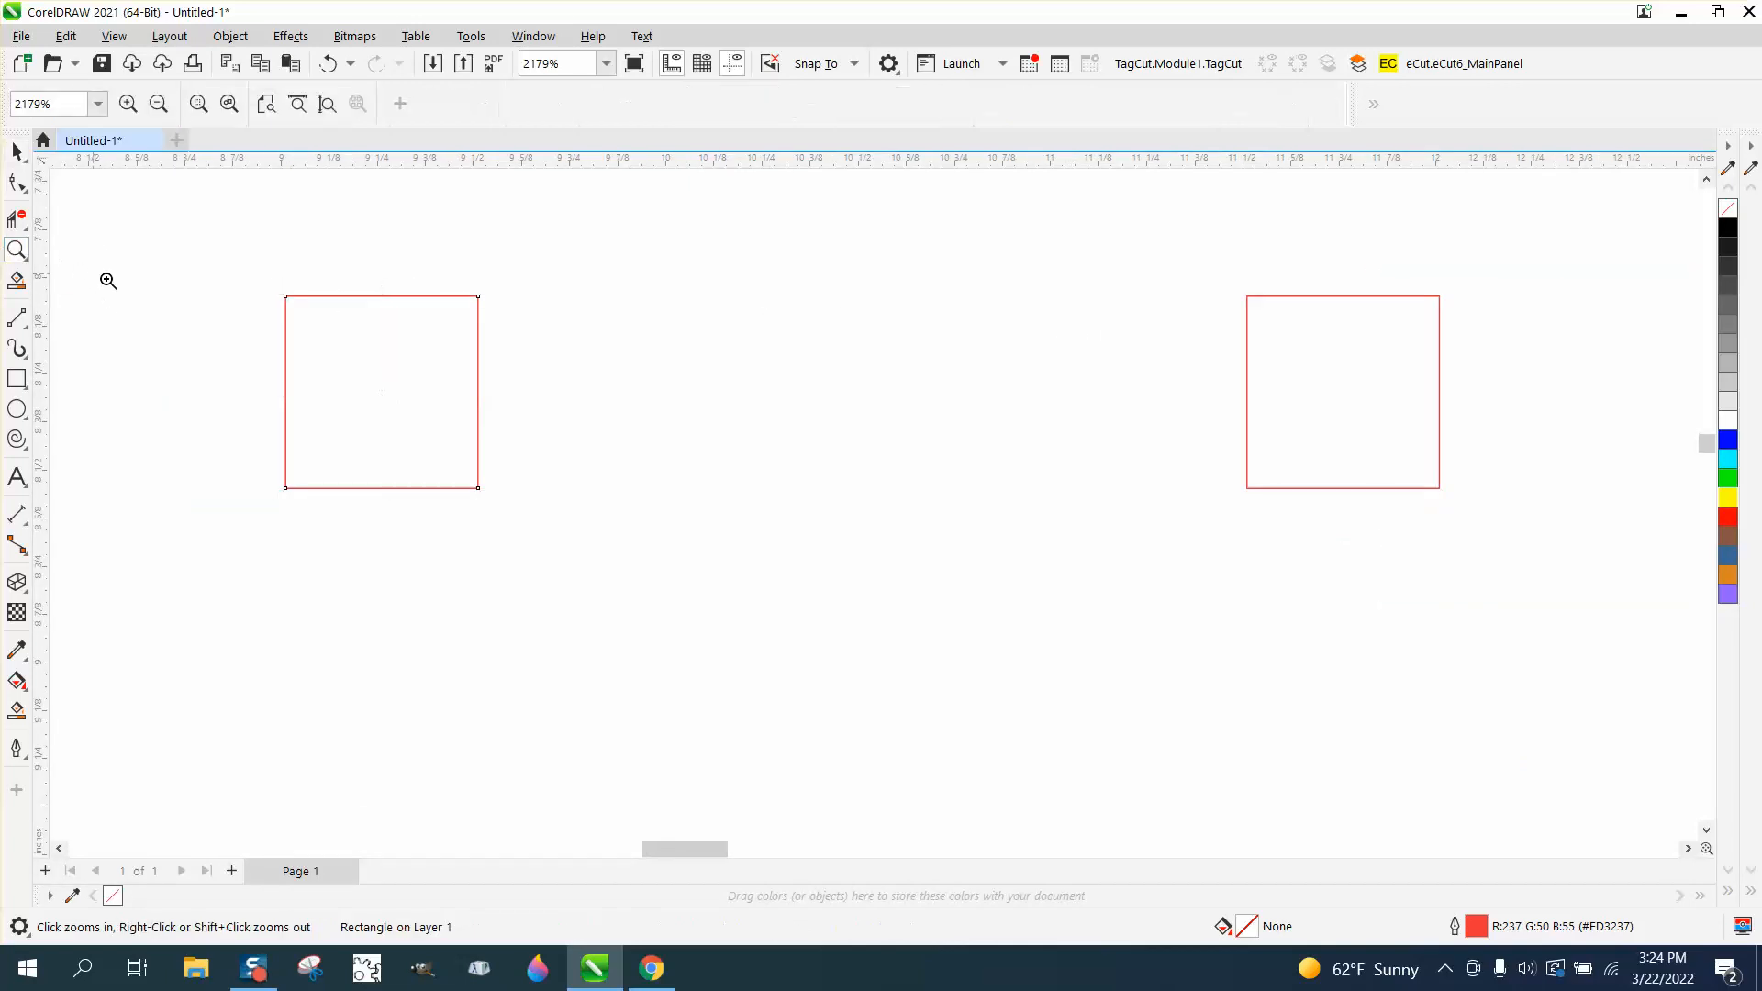